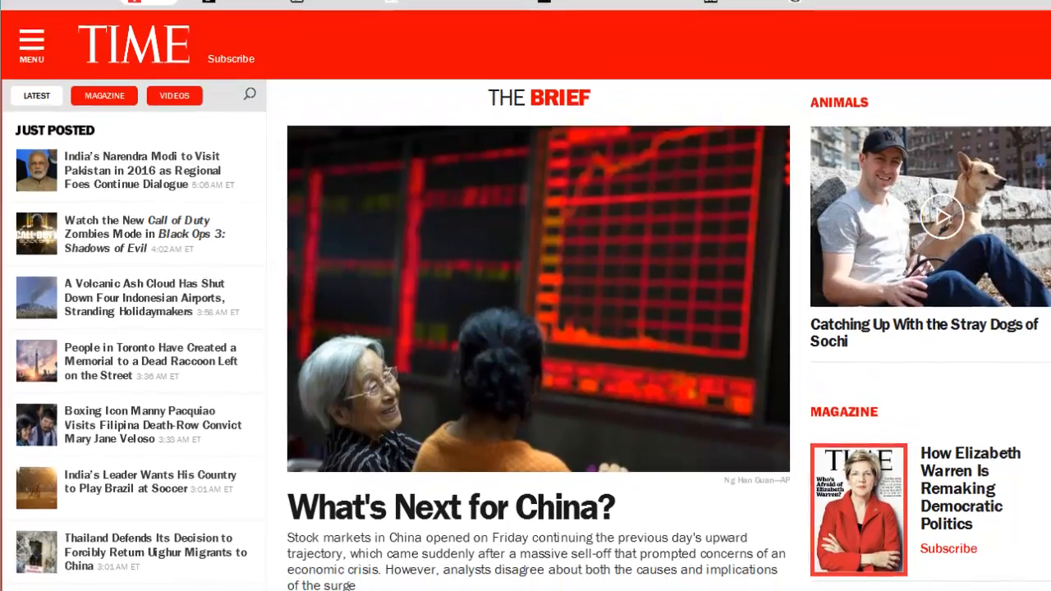
# Step: Open core/models.py from a 'models' search and review the ArticlePageIndex class with FieldPanel('title')
pyautogui.scroll(-3)
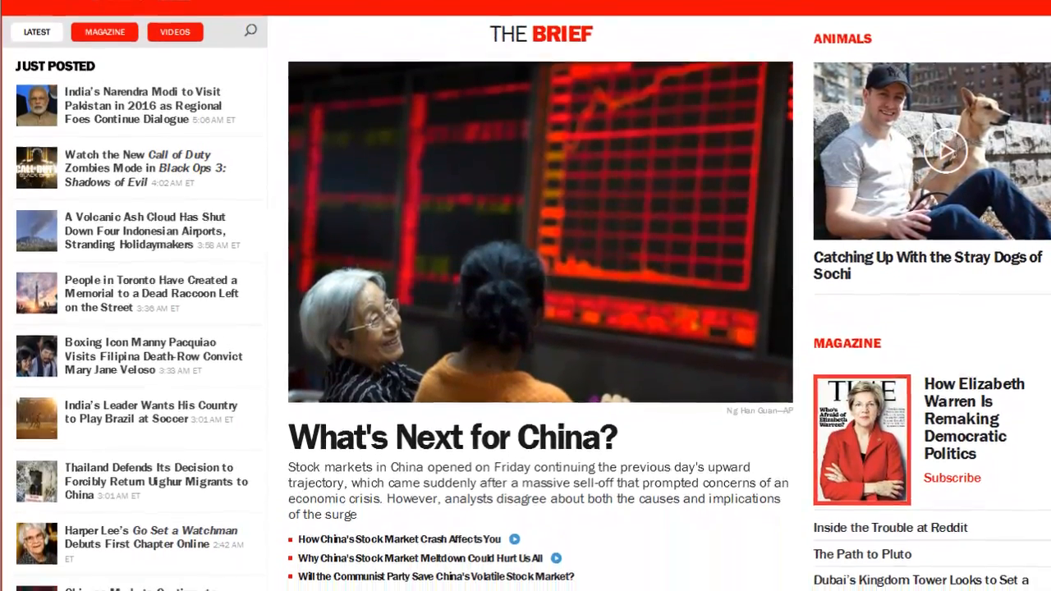
pyautogui.scroll(-3)
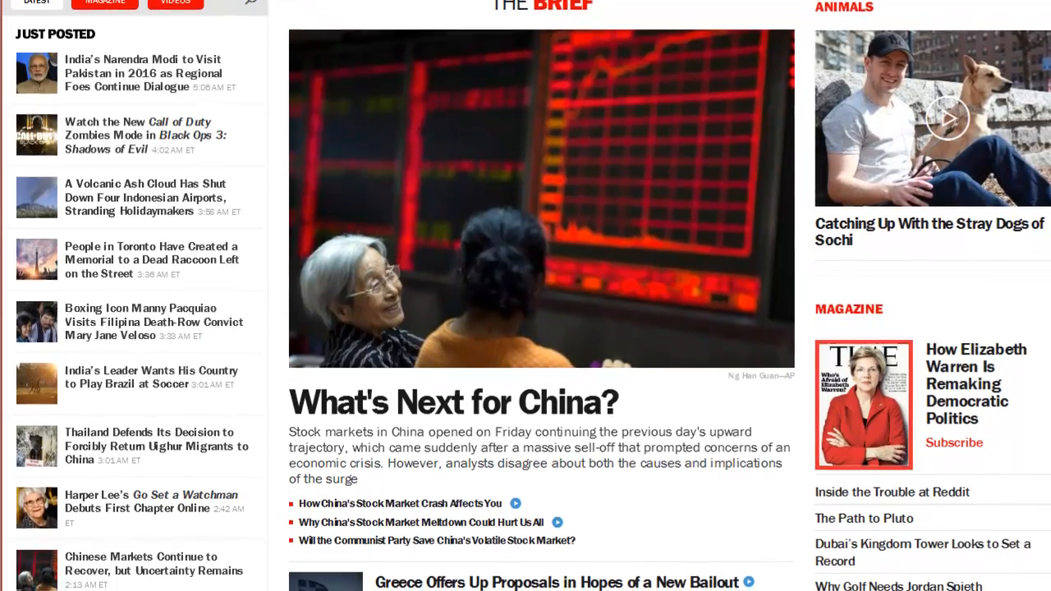
pyautogui.scroll(-3)
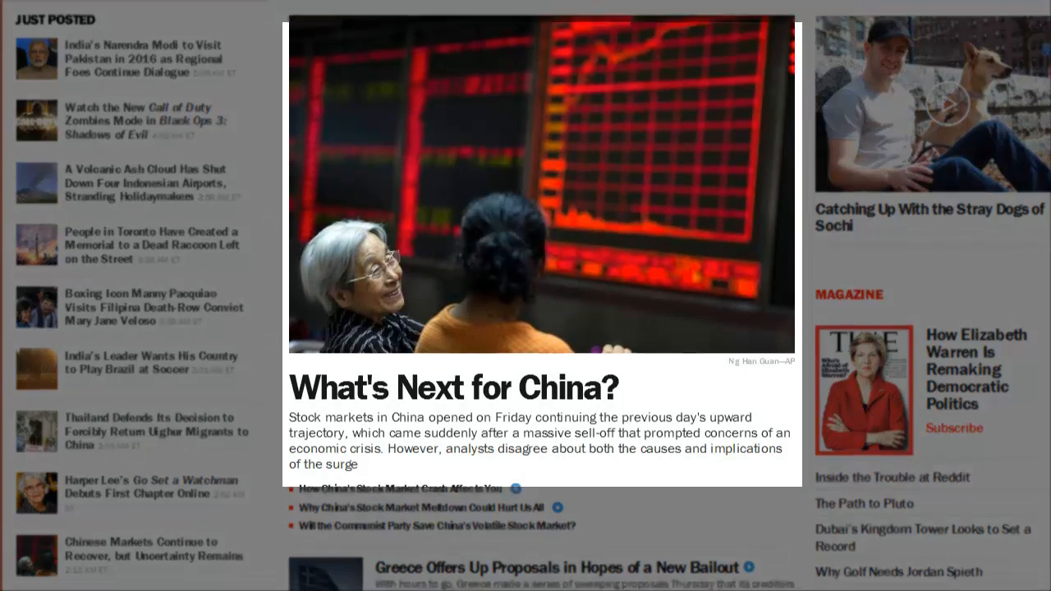
pyautogui.scroll(-3)
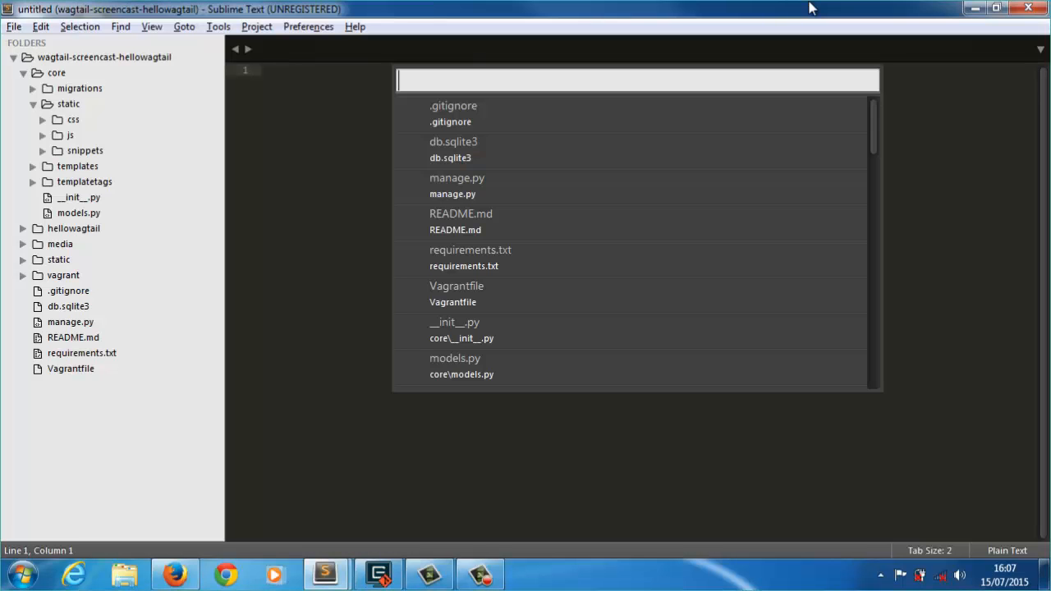
pyautogui.write('MODEL')
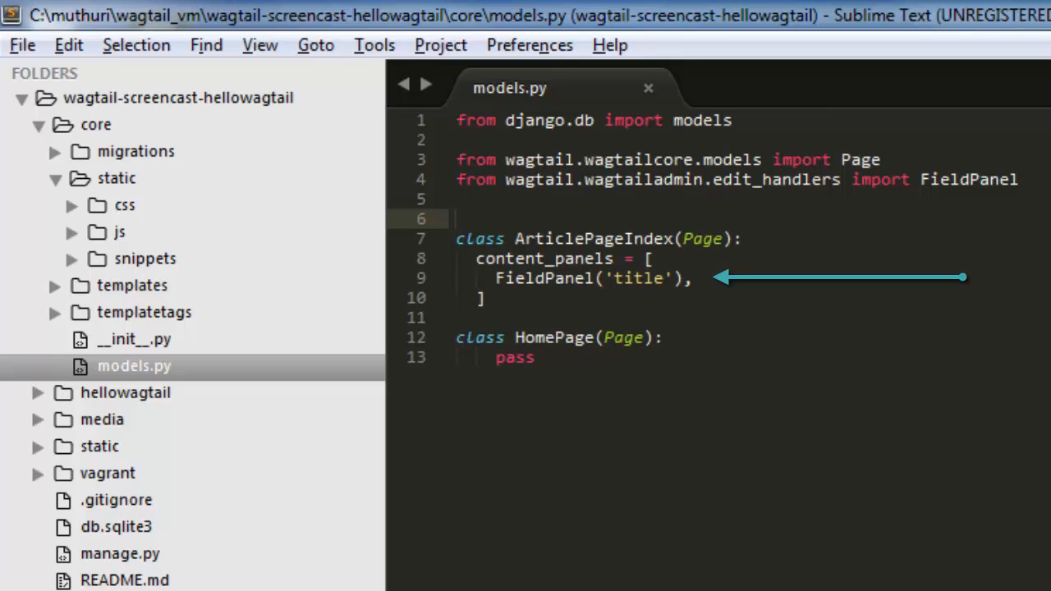
pyautogui.doubleClick(638, 279)
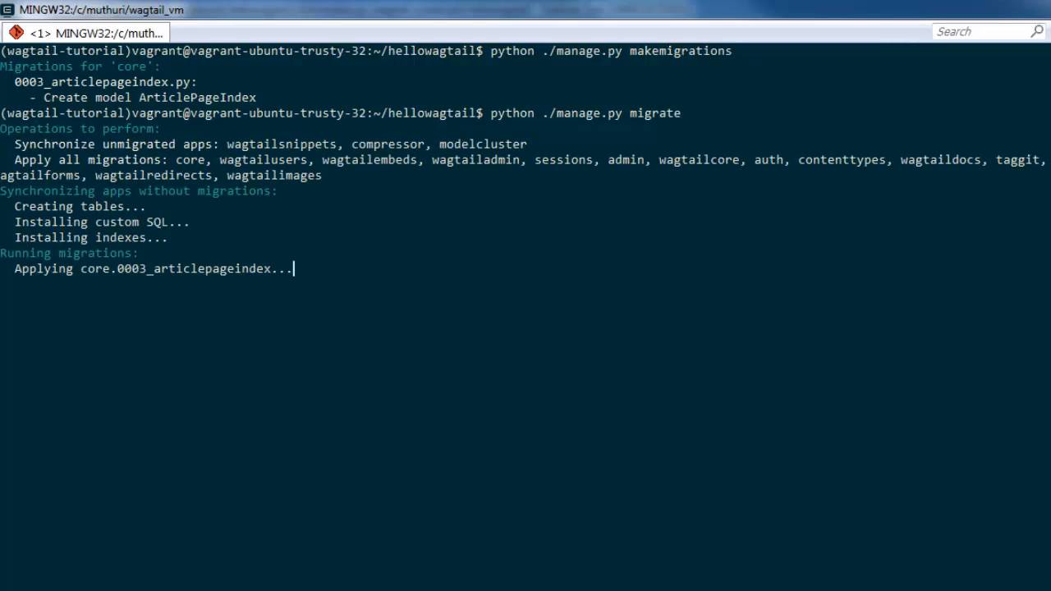
# Step: Start the development server with python ./manage.py runserver on 0.0.0.0
pyautogui.write('python ./manage.py runserver 0.0.0.0:800')
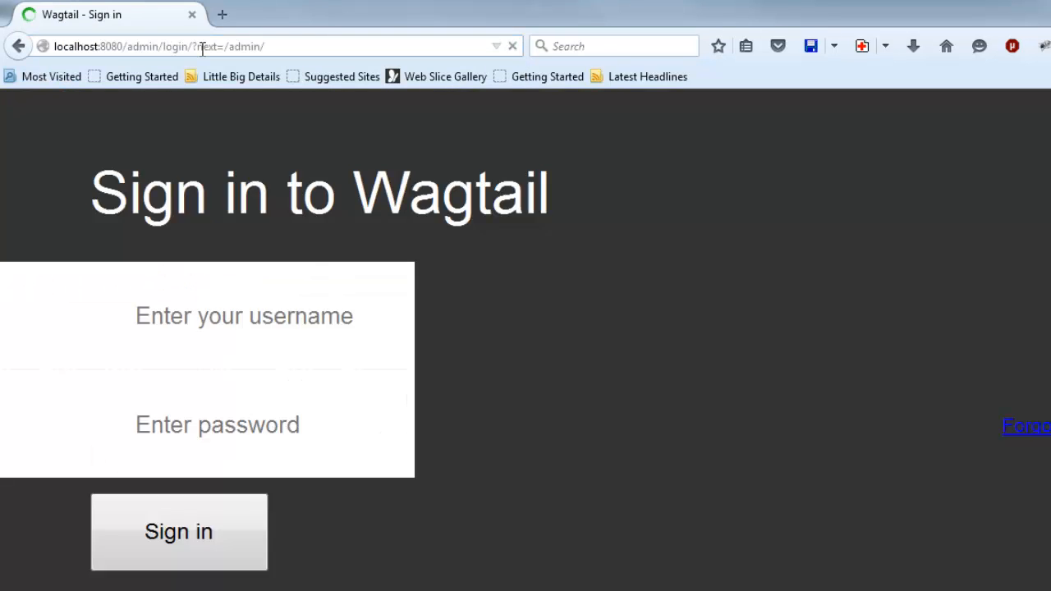
# Step: Sign in and publish an Article Page Index child of Homepage titled 'Article index'
pyautogui.click(178, 531)
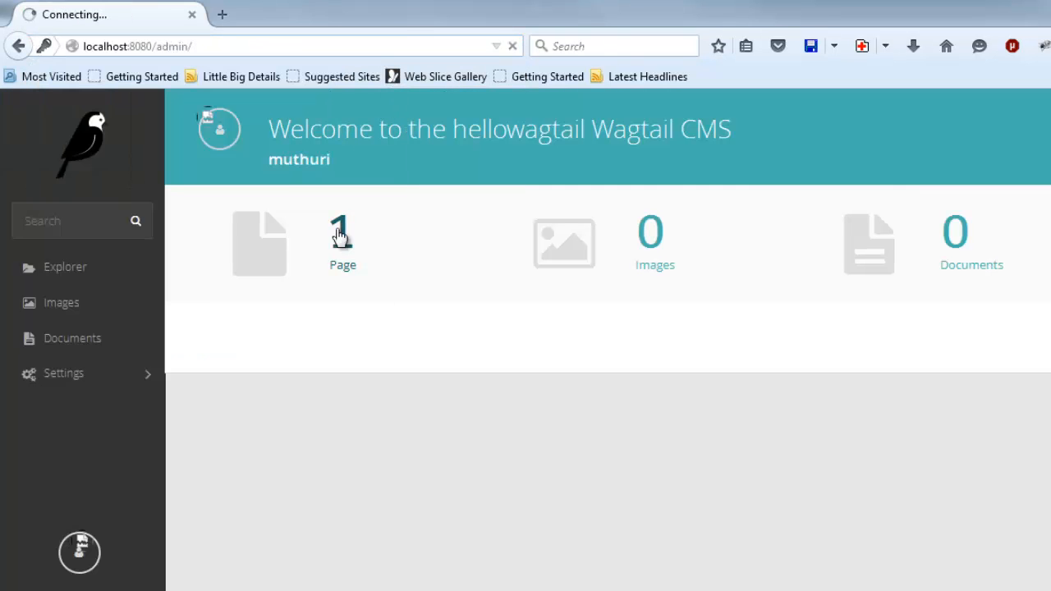
pyautogui.click(340, 238)
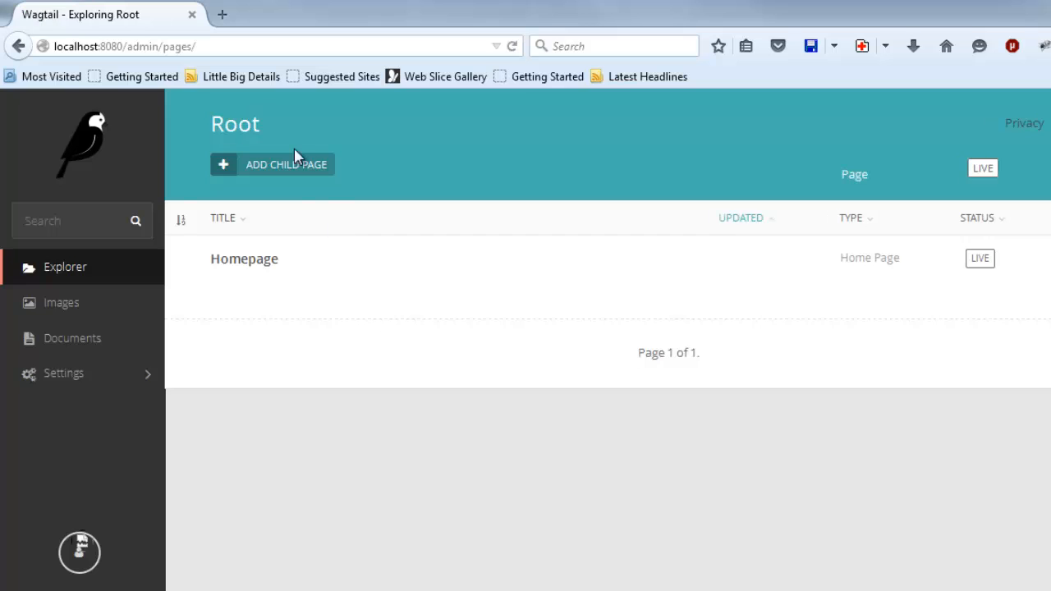
pyautogui.click(560, 287)
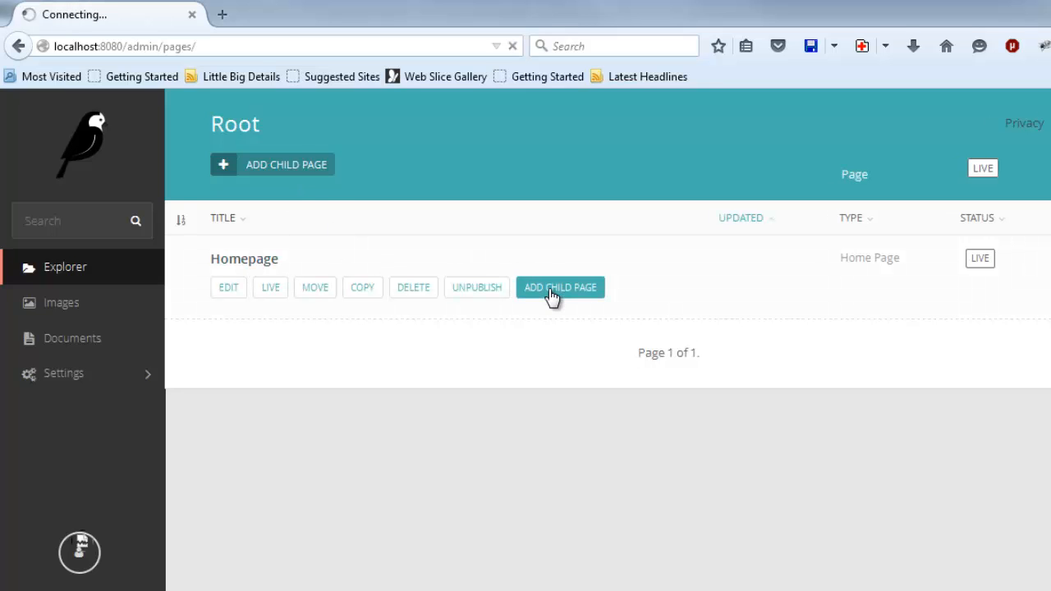
pyautogui.click(560, 287)
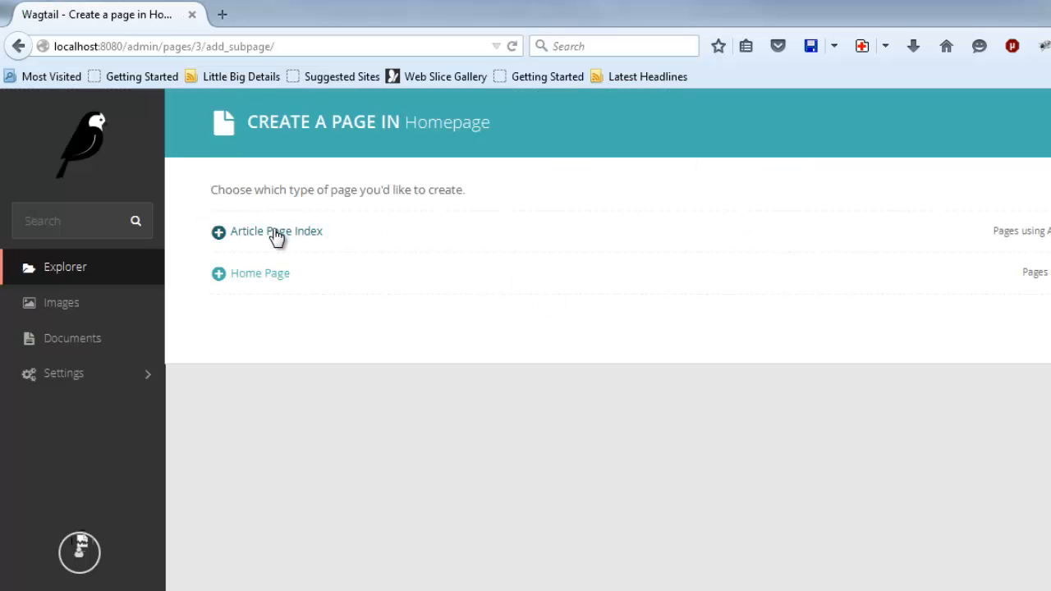
pyautogui.click(276, 231)
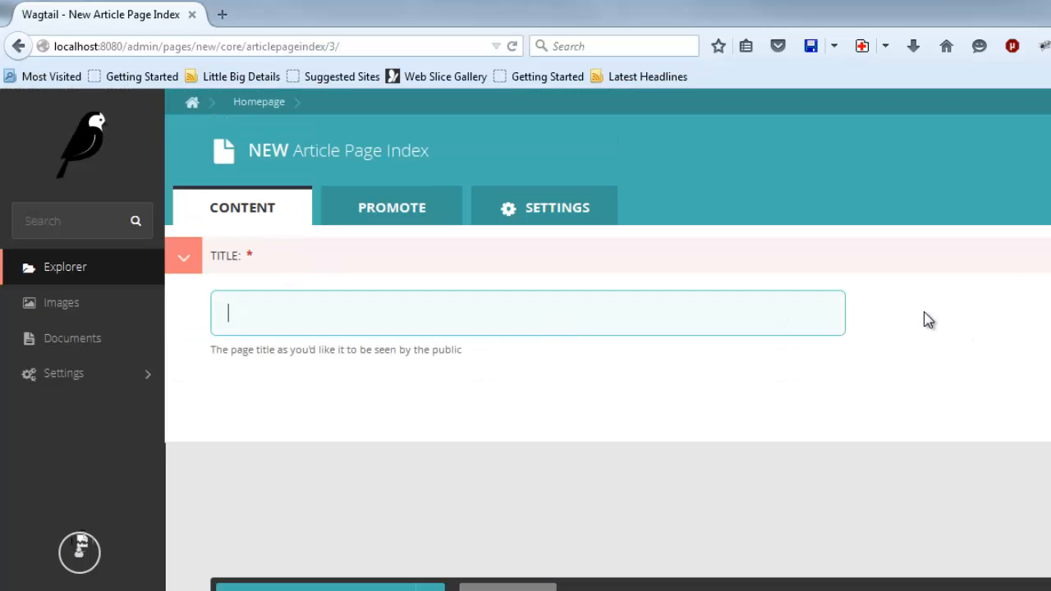
pyautogui.write('Article index')
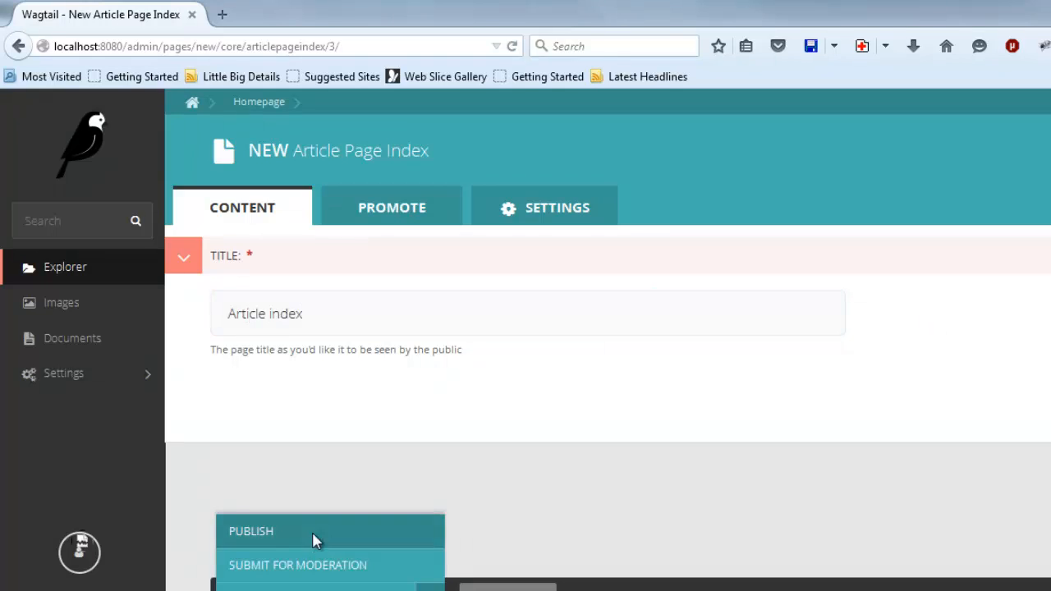
pyautogui.click(250, 531)
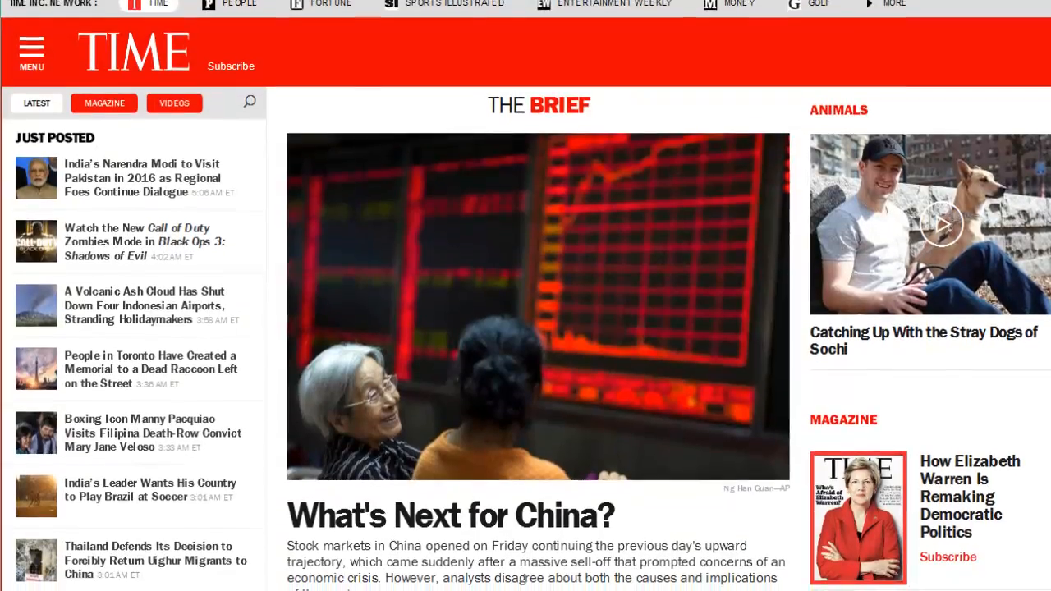
pyautogui.scroll(-3)
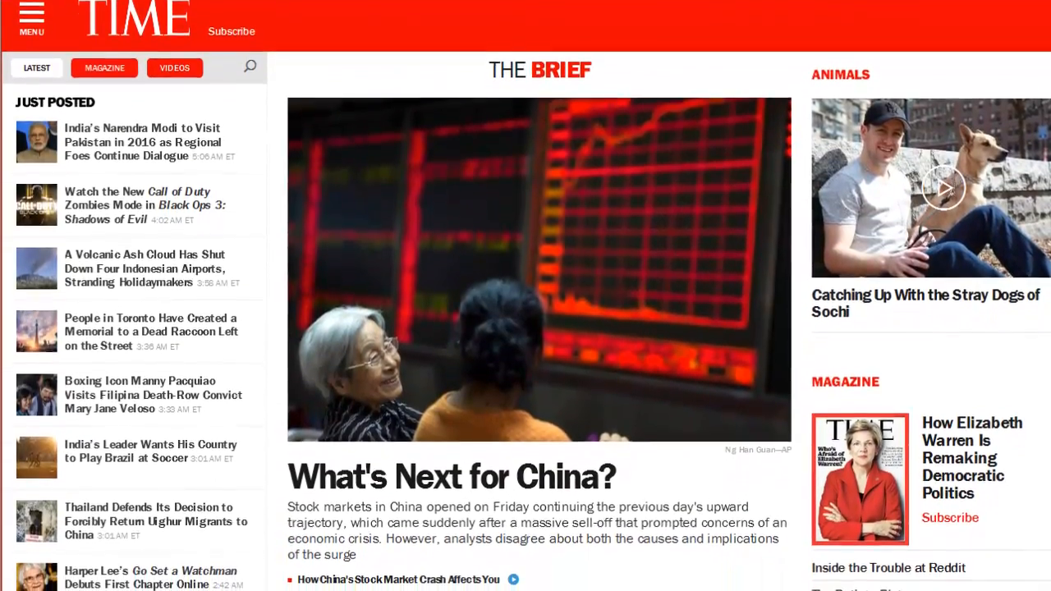
pyautogui.scroll(-3)
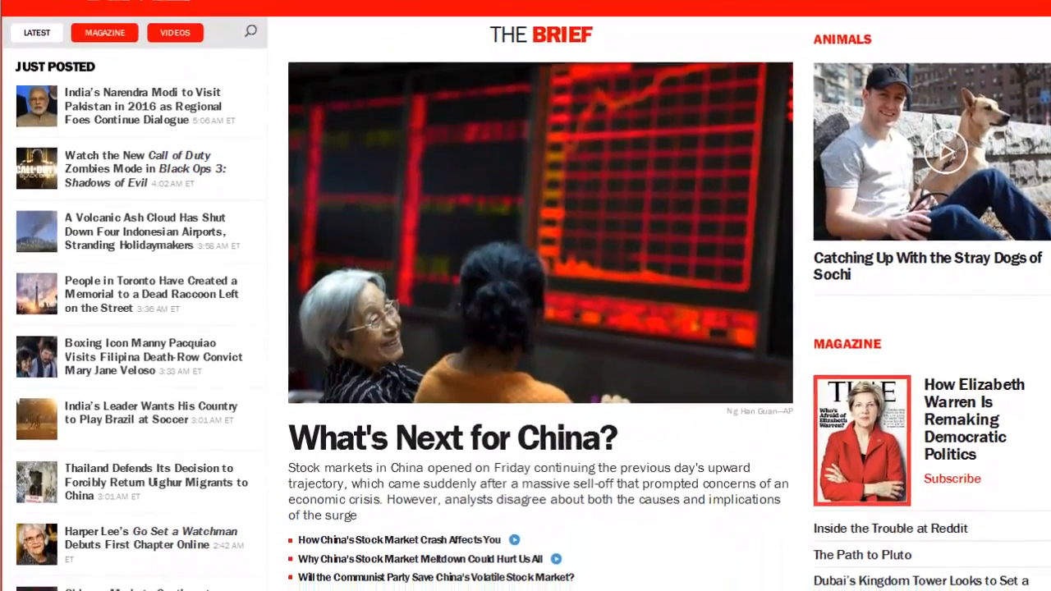
pyautogui.scroll(-3)
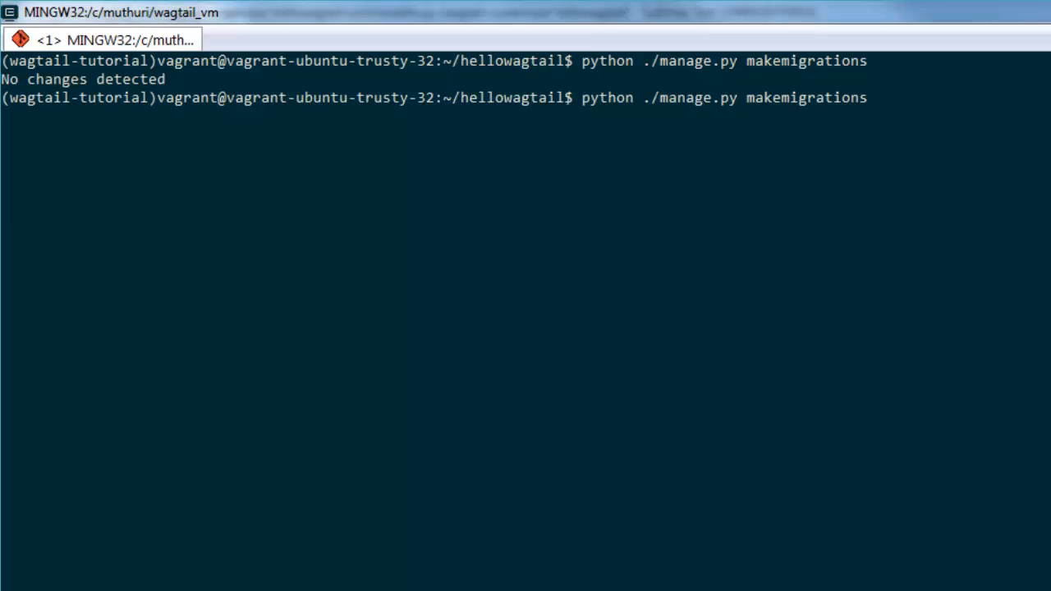
# Step: Run makemigrations and migrate for ArticlePage, then runserver on 0.0.0.0:8000
pyautogui.press('Enter')
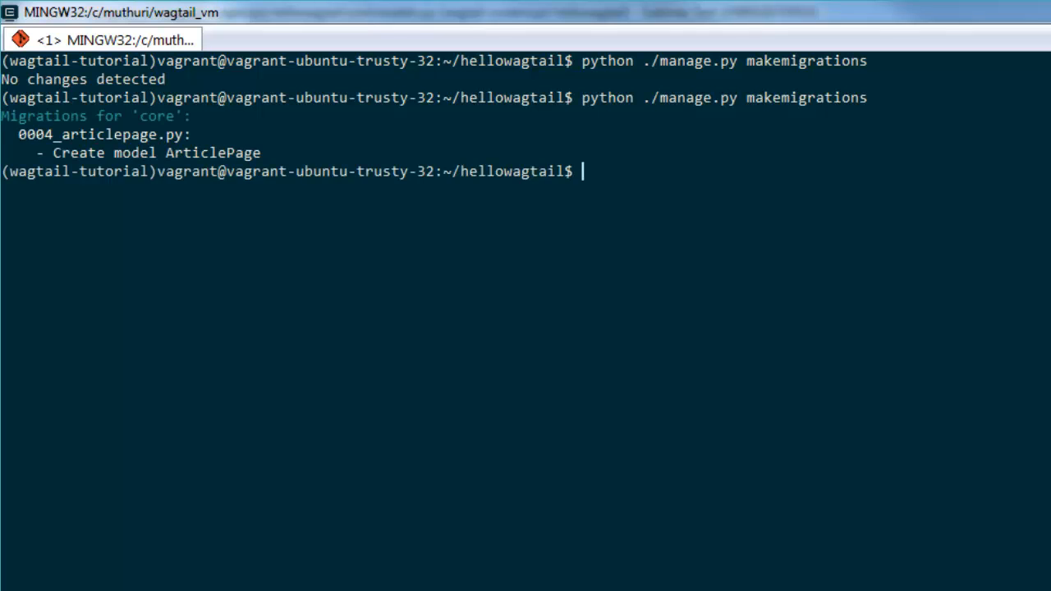
pyautogui.write('python ./manage.py migrate')
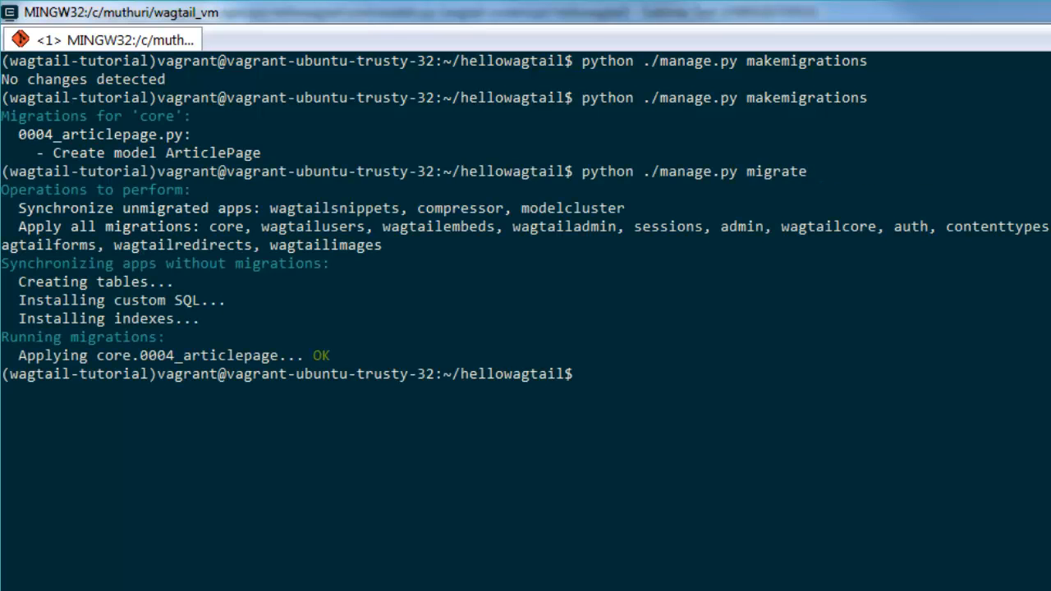
pyautogui.write('python ./manage.py runserver 0.0.0.0:8000')
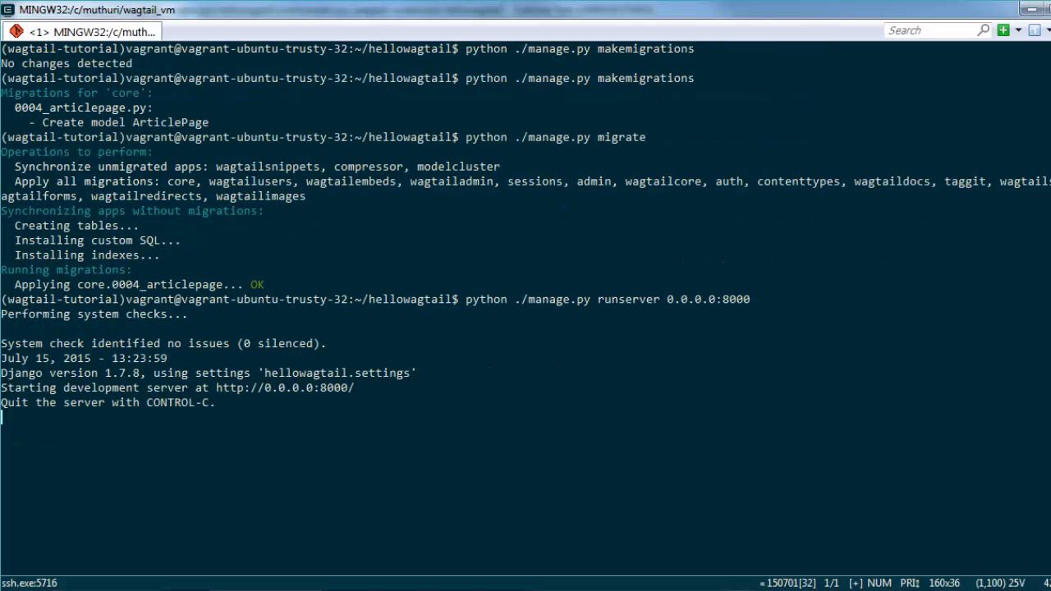
pyautogui.press('alt+tab')
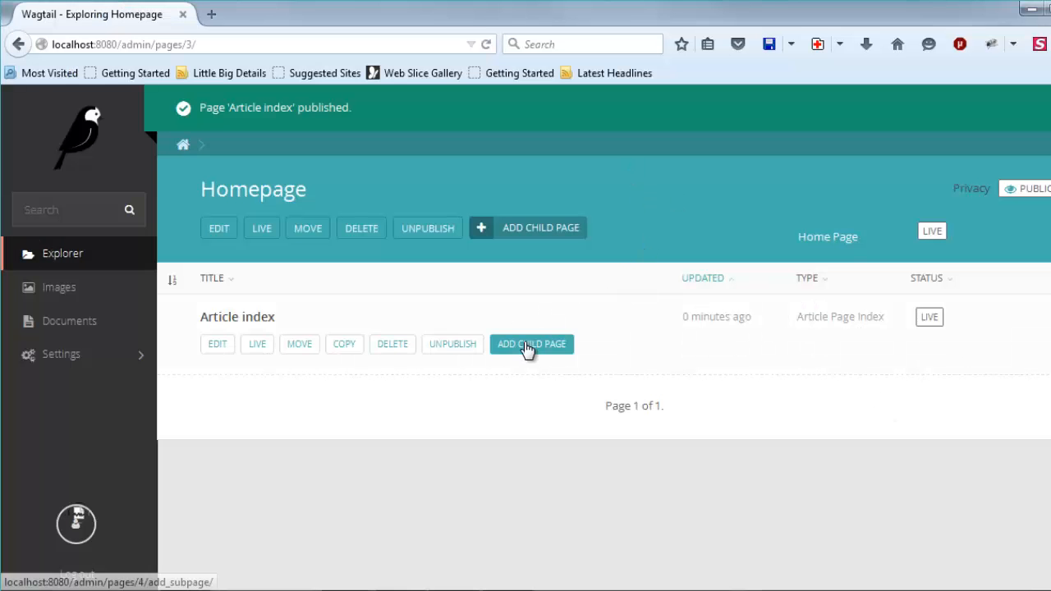
# Step: Start a new Article Page under Article index titled 'Greece agrees Bailout'
pyautogui.click(531, 343)
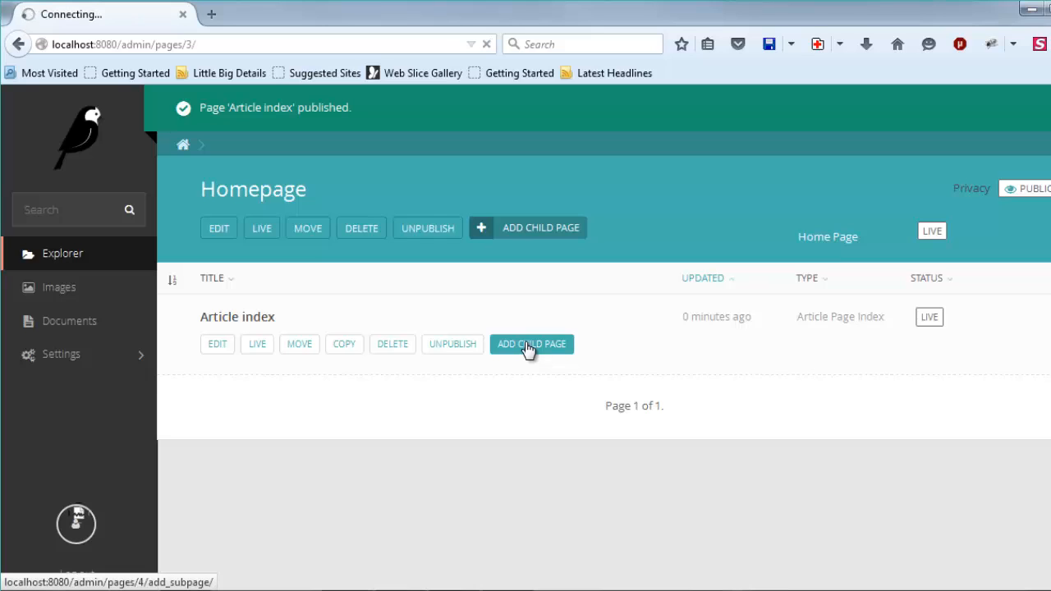
pyautogui.click(531, 344)
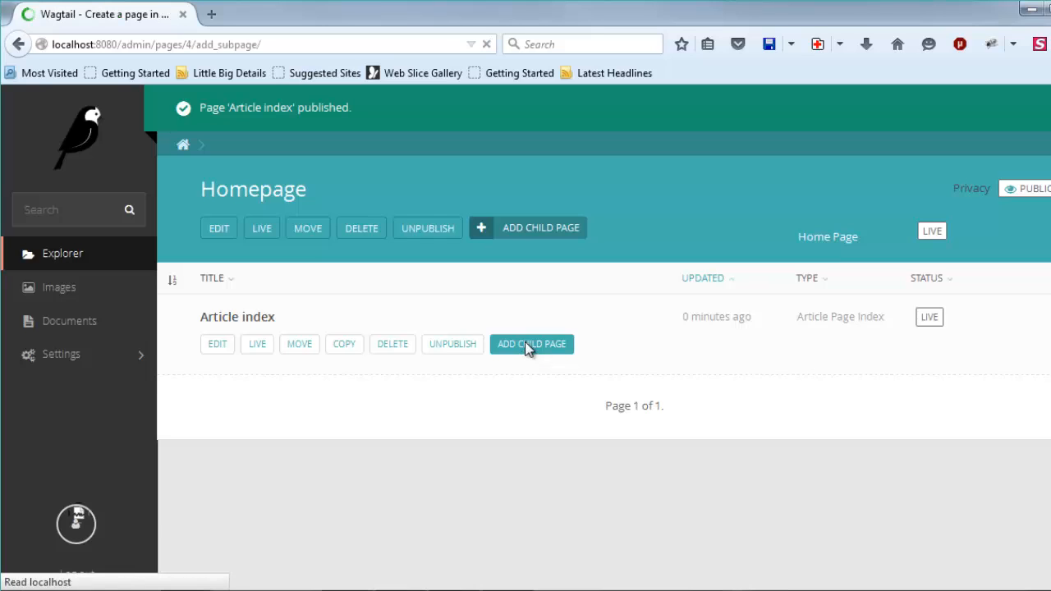
pyautogui.click(531, 344)
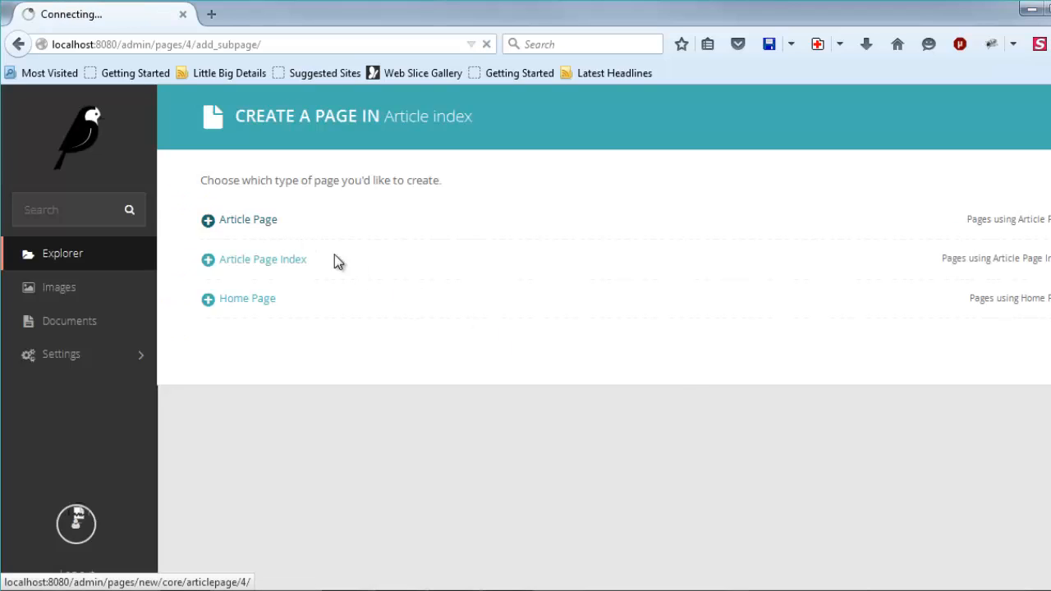
pyautogui.click(247, 219)
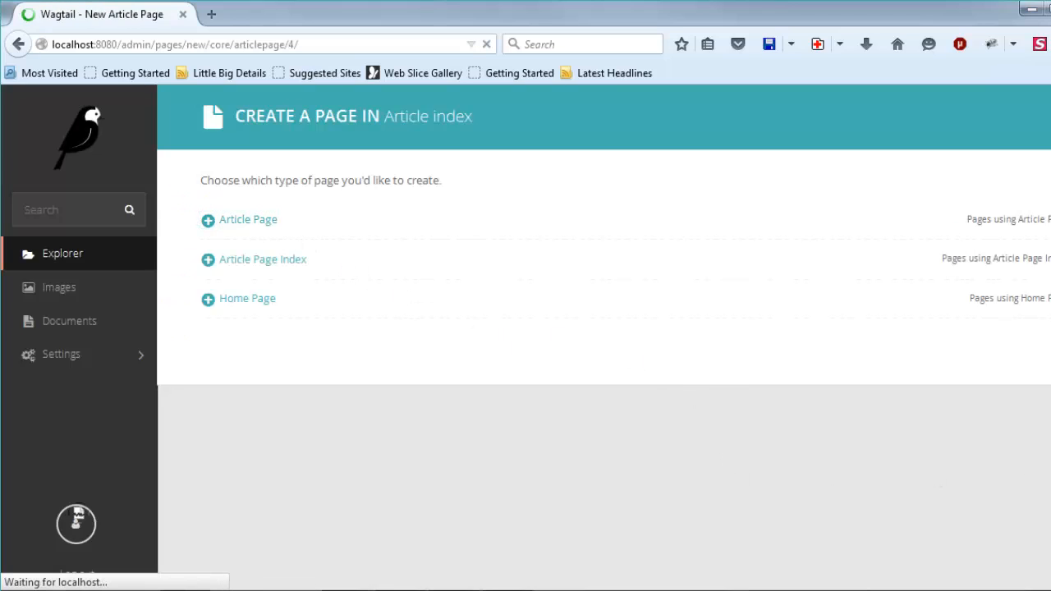
pyautogui.click(247, 219)
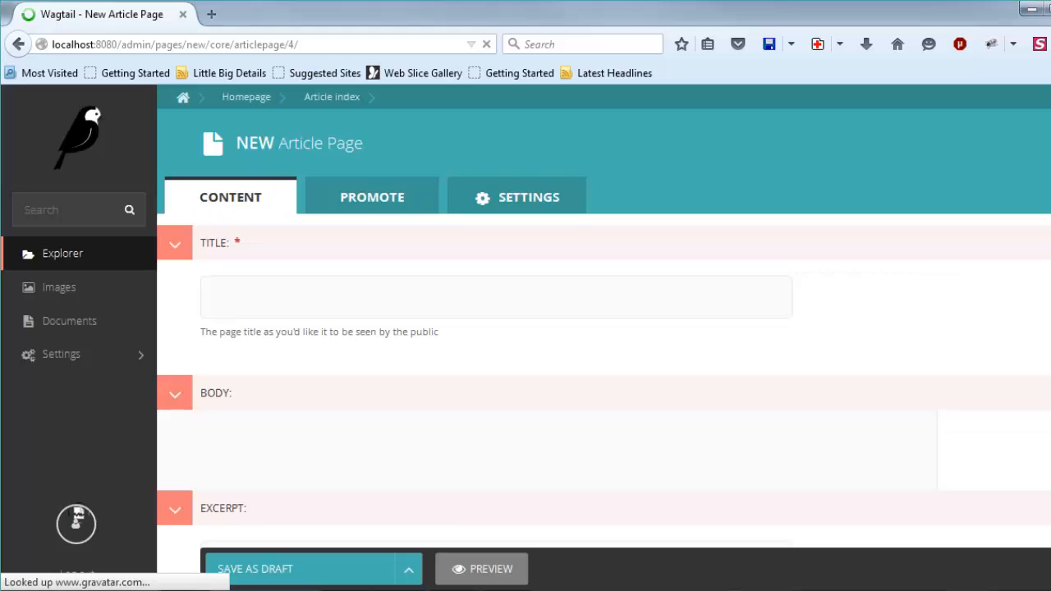
pyautogui.write('Greece agrees Bailout')
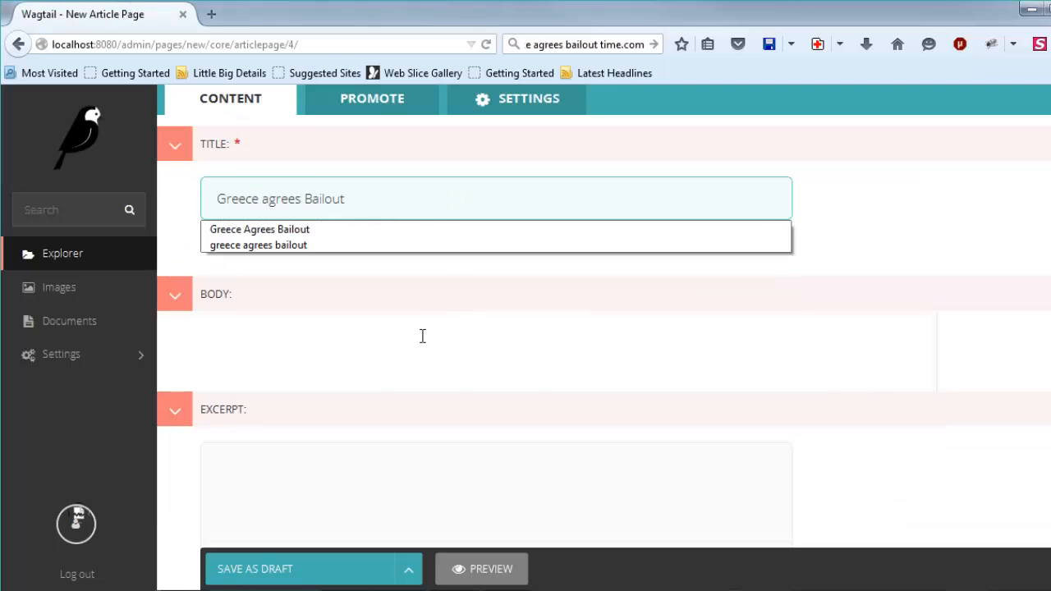
# Step: Upload the greece bailout image as the feature image and publish the article
pyautogui.scroll(-3)
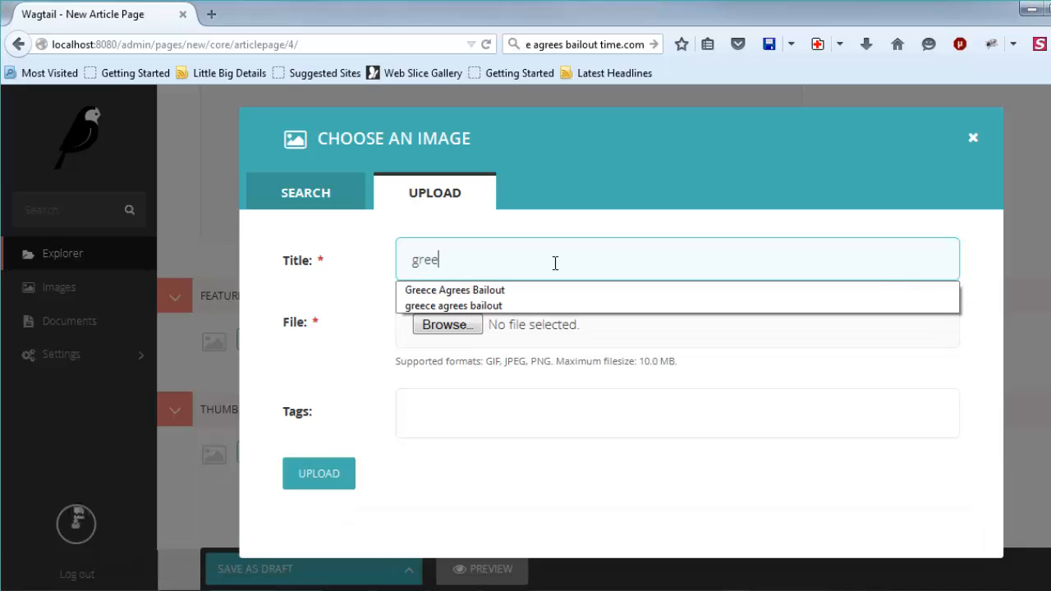
pyautogui.click(447, 324)
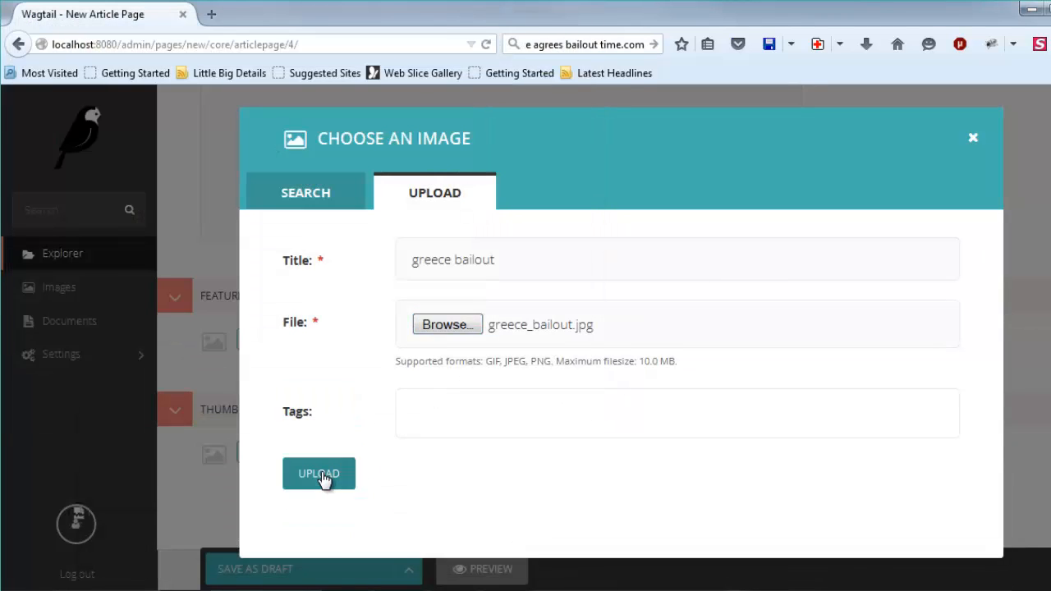
pyautogui.click(319, 473)
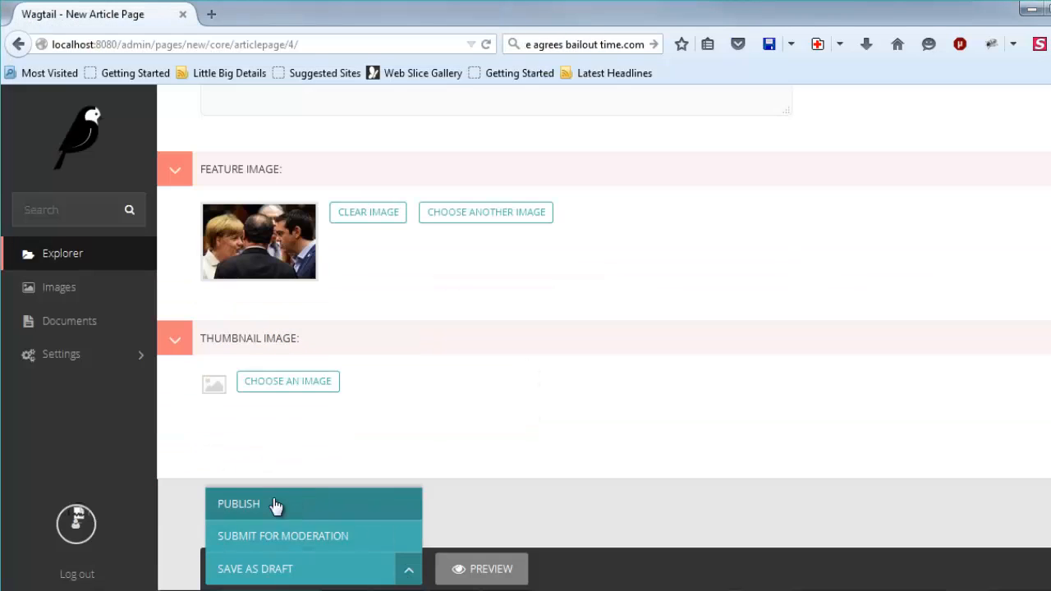
pyautogui.click(238, 504)
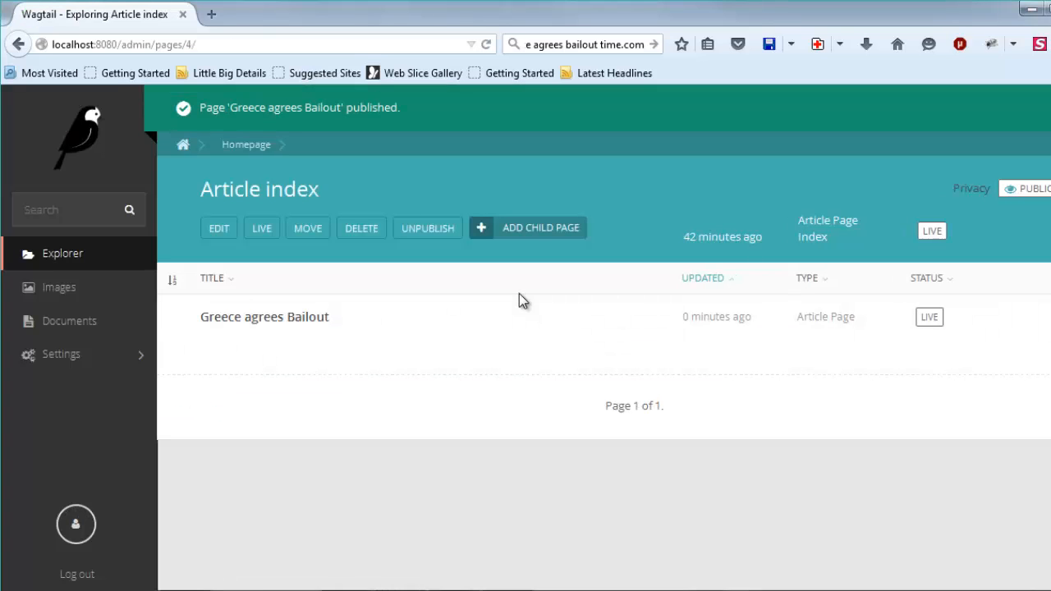
# Step: Add a child page to Article index with Article Page as its type
pyautogui.click(541, 228)
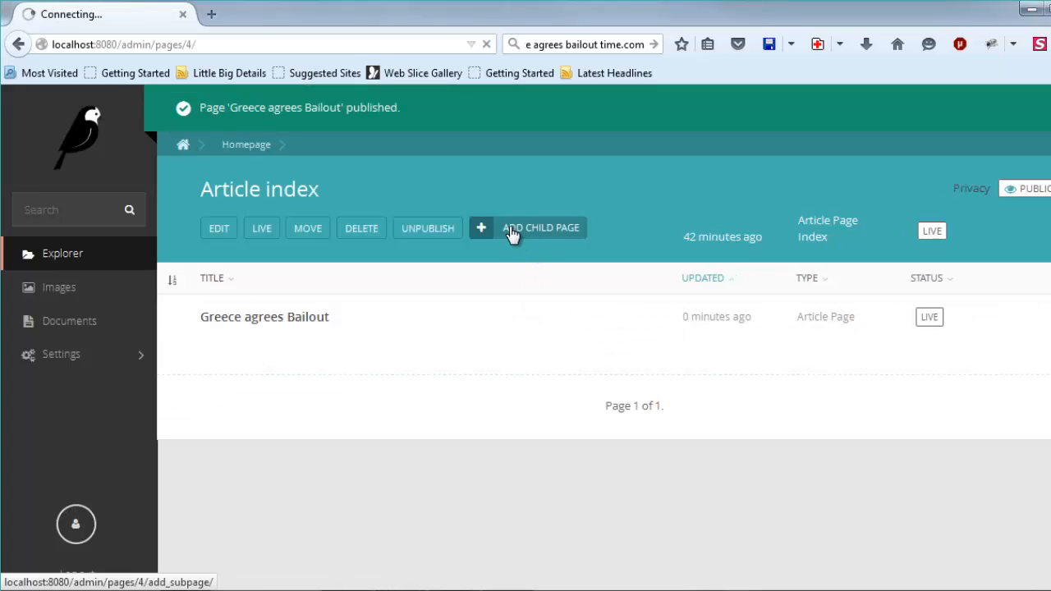
pyautogui.click(541, 227)
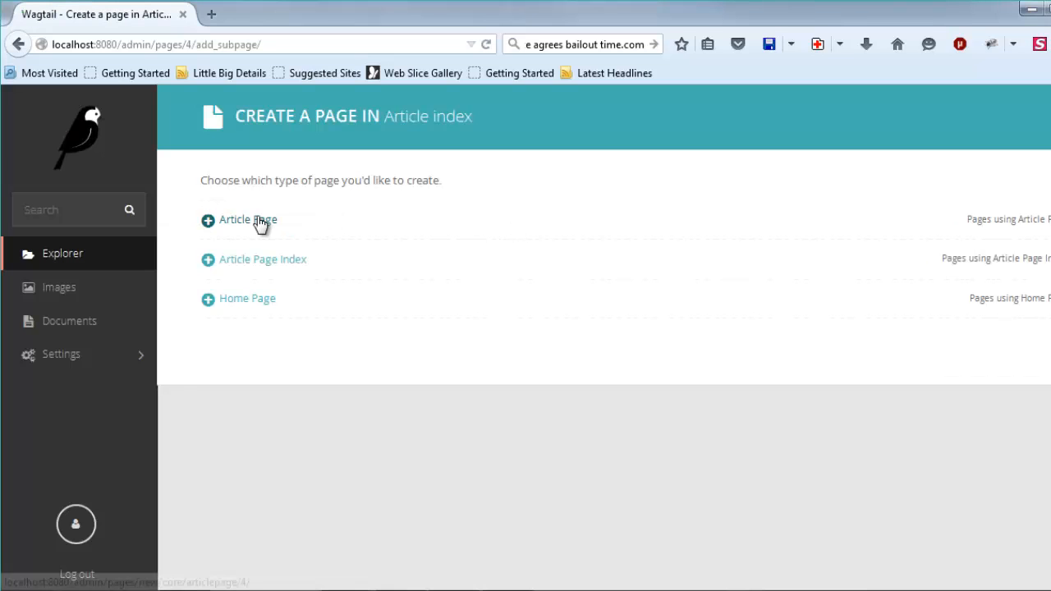
pyautogui.click(247, 219)
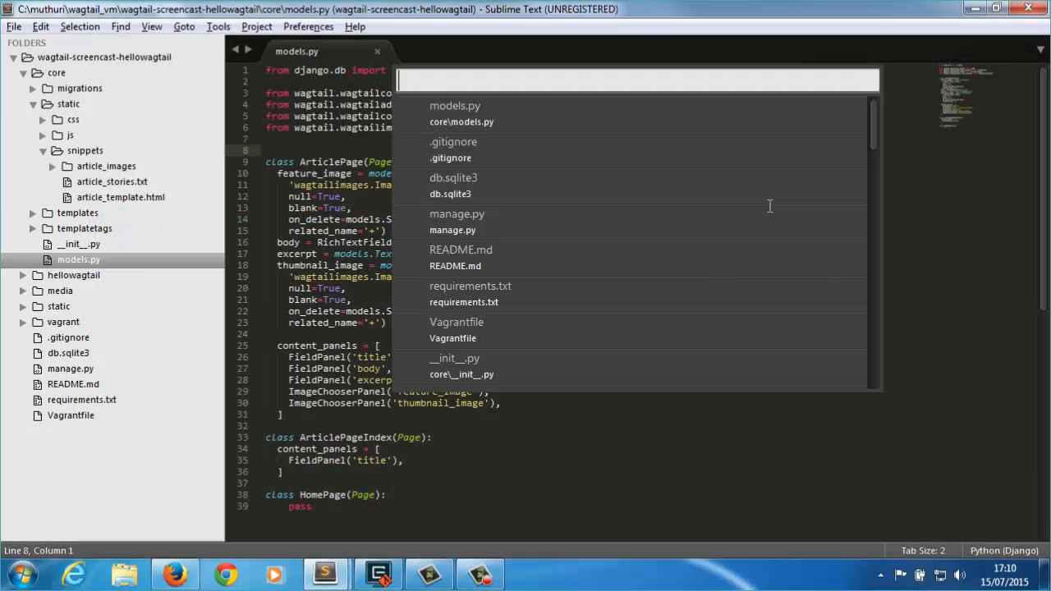
# Step: Add {% top_stories %} under The Brief and {% load core_homepage_tags %} to home_page.html, then save
pyautogui.write('hom')
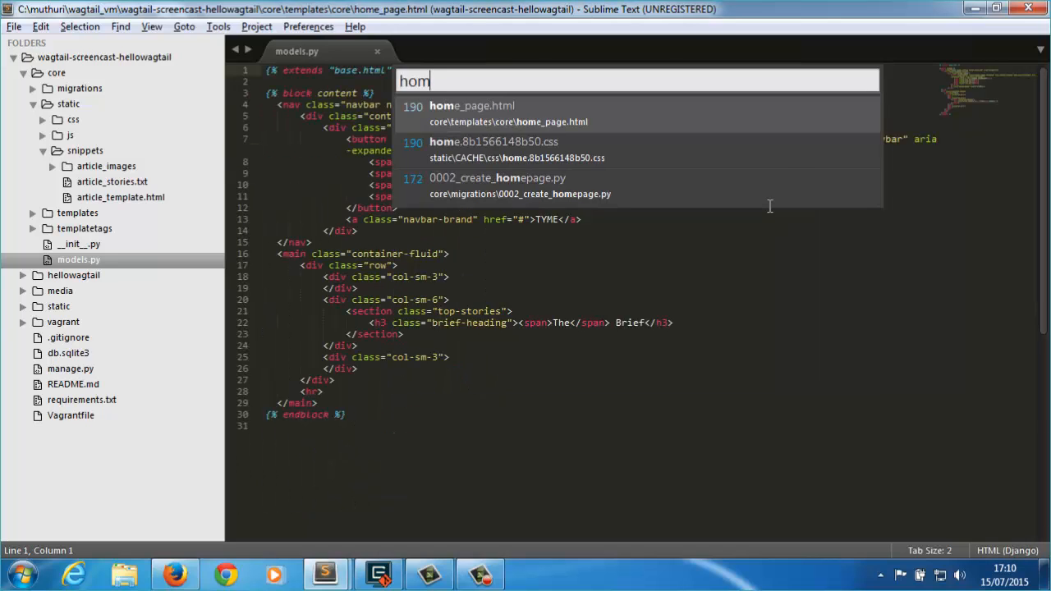
pyautogui.click(472, 105)
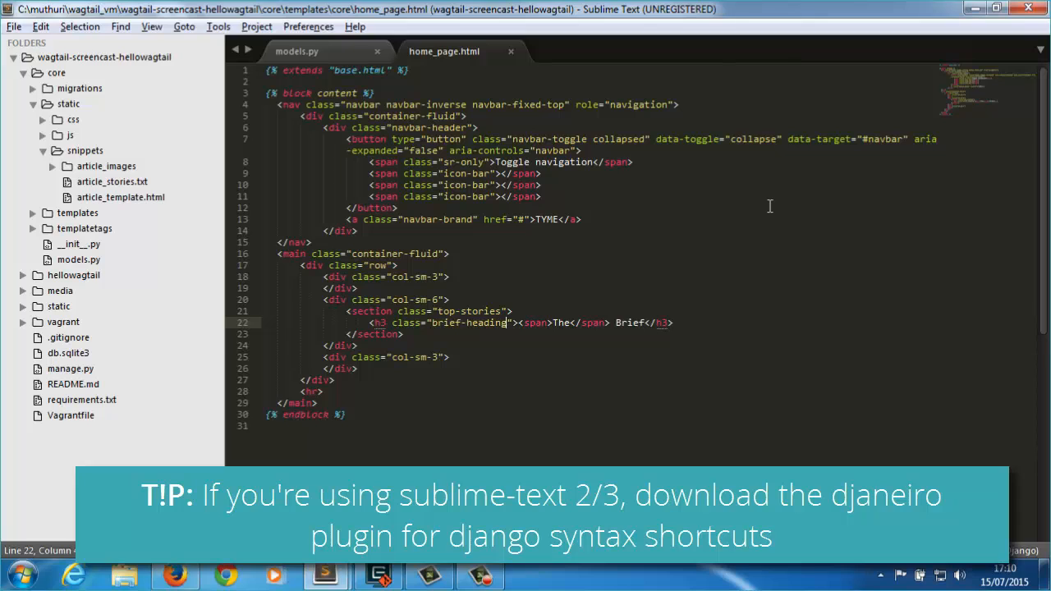
pyautogui.write('tag')
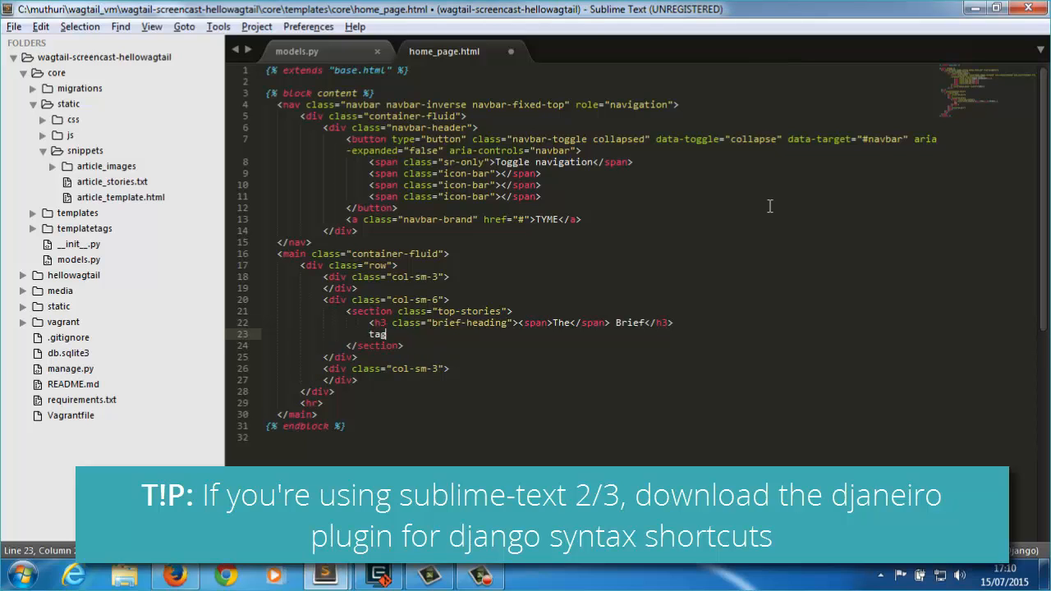
pyautogui.write('{% top %}')
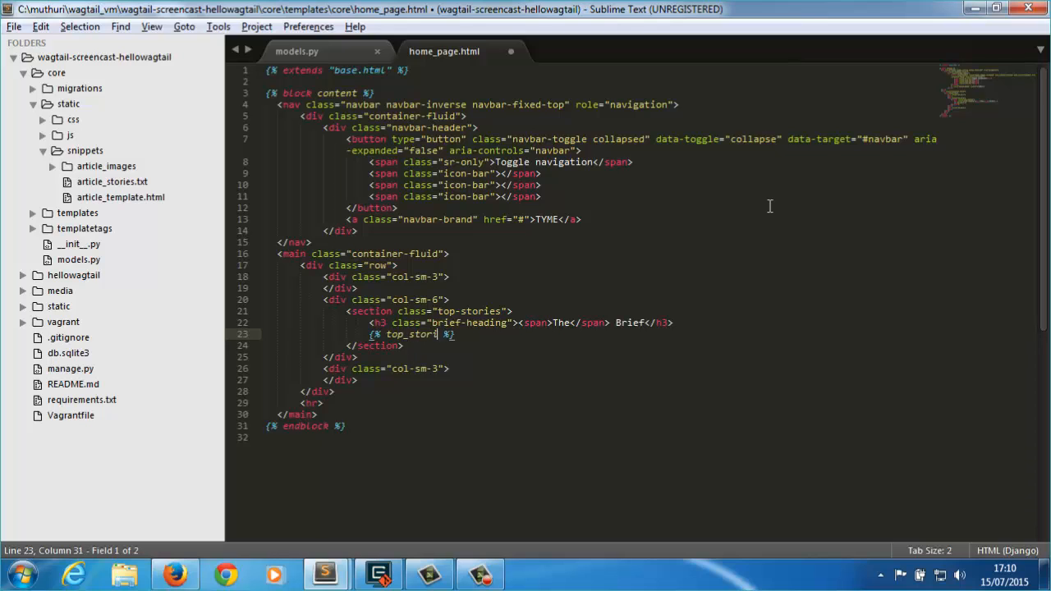
pyautogui.write('es')
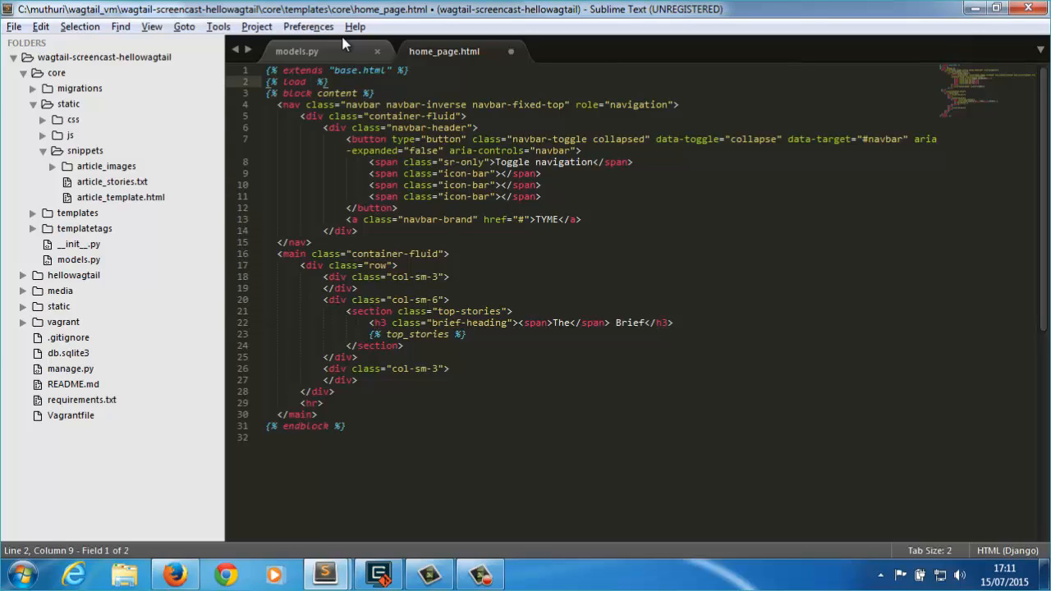
pyautogui.write('core_homepage_tags')
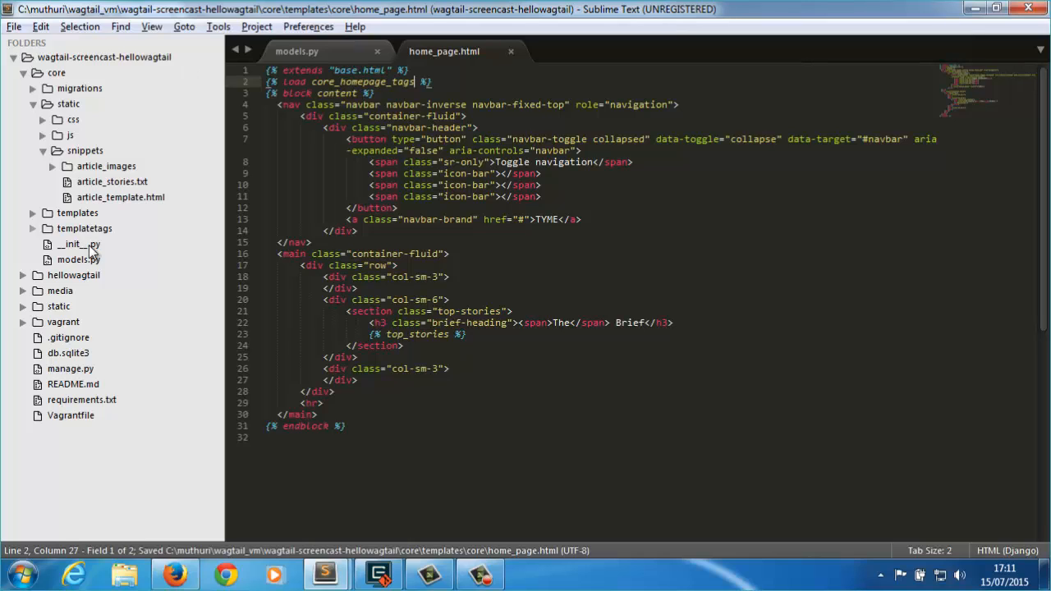
pyautogui.write('core_homepage_')
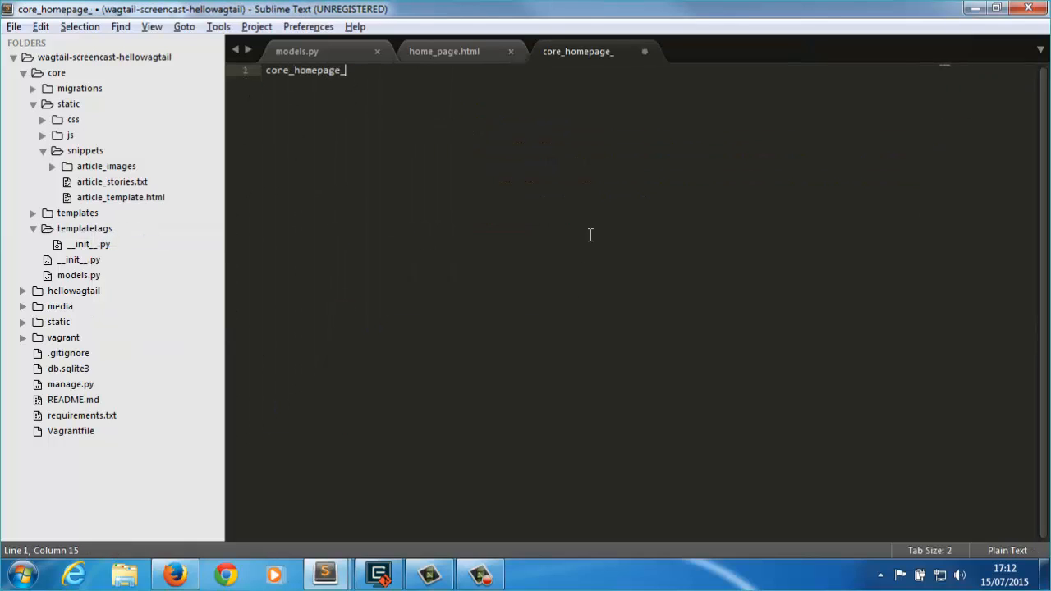
# Step: Write core_homepage_tags.py registering a top_stories inclusion tag with core/tags/top_stories.html
pyautogui.write('tags.py')
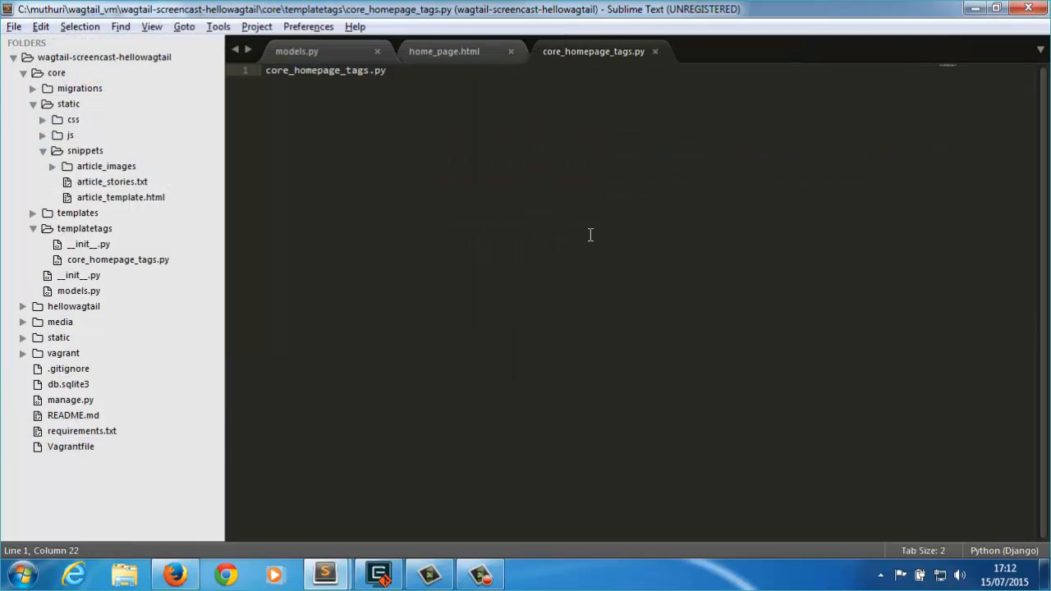
pyautogui.write('from django import t')
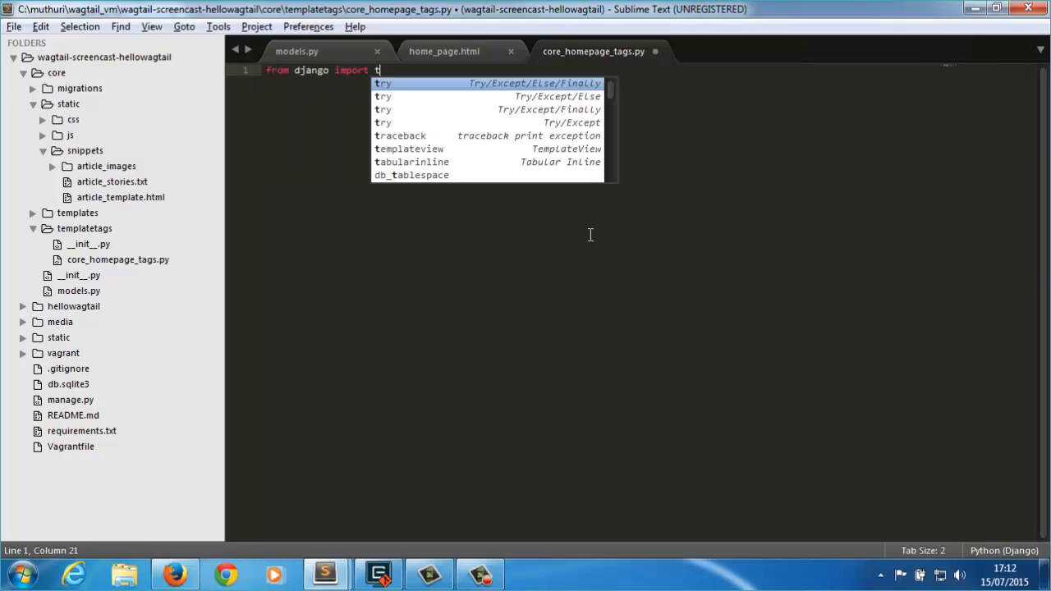
pyautogui.write('emplate')
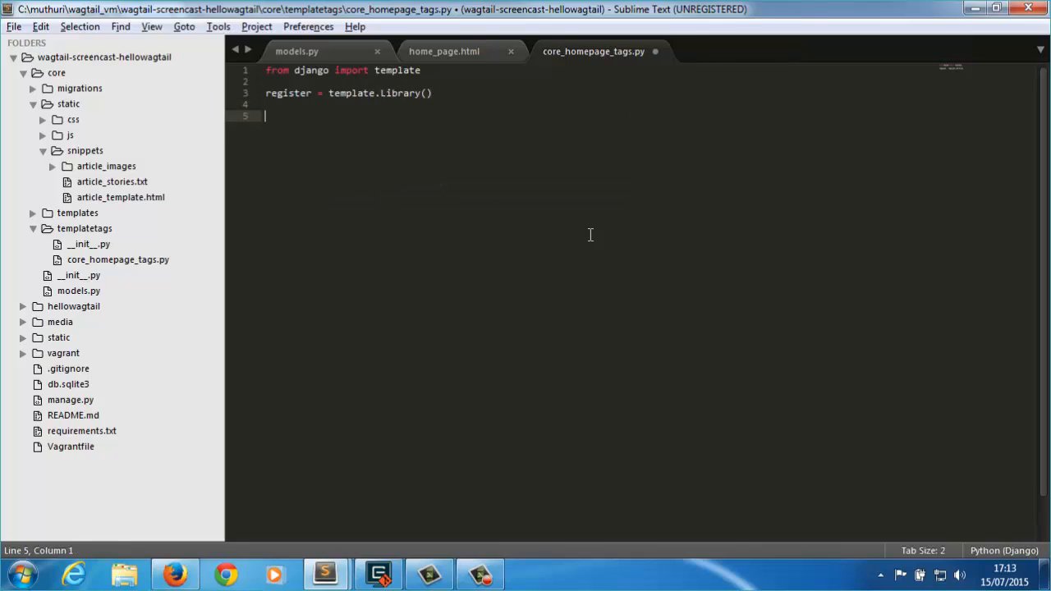
pyautogui.write('@register.inclusion_tag')
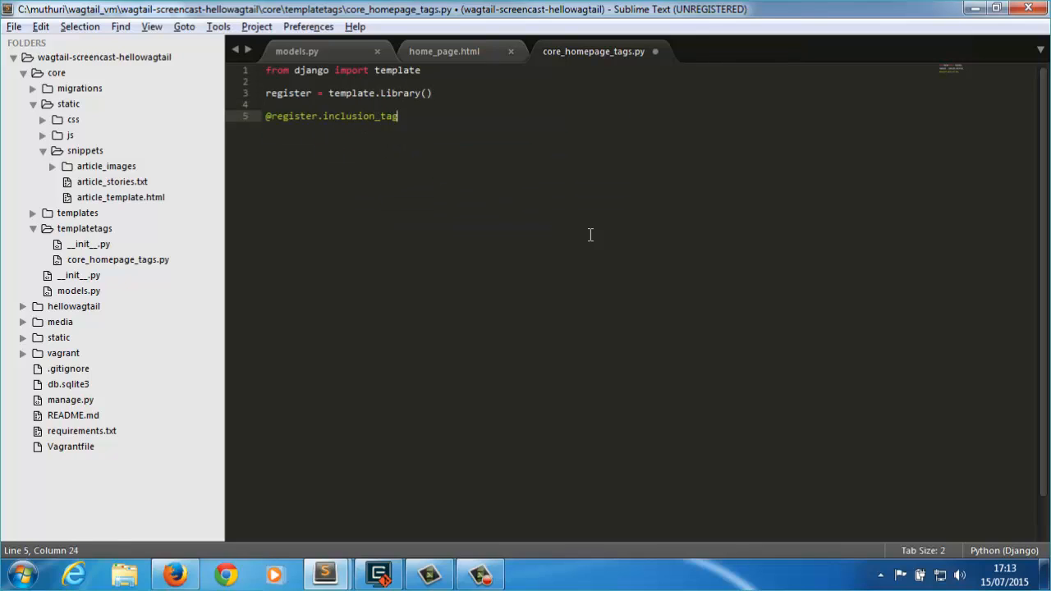
pyautogui.write("('core/tags/top')")
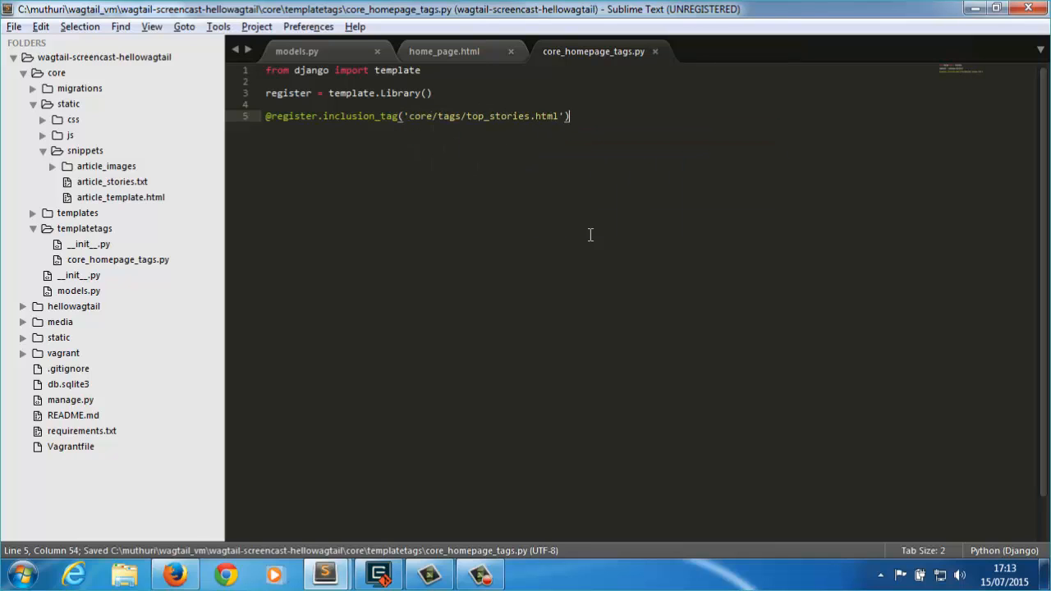
pyautogui.write('def top_stories():')
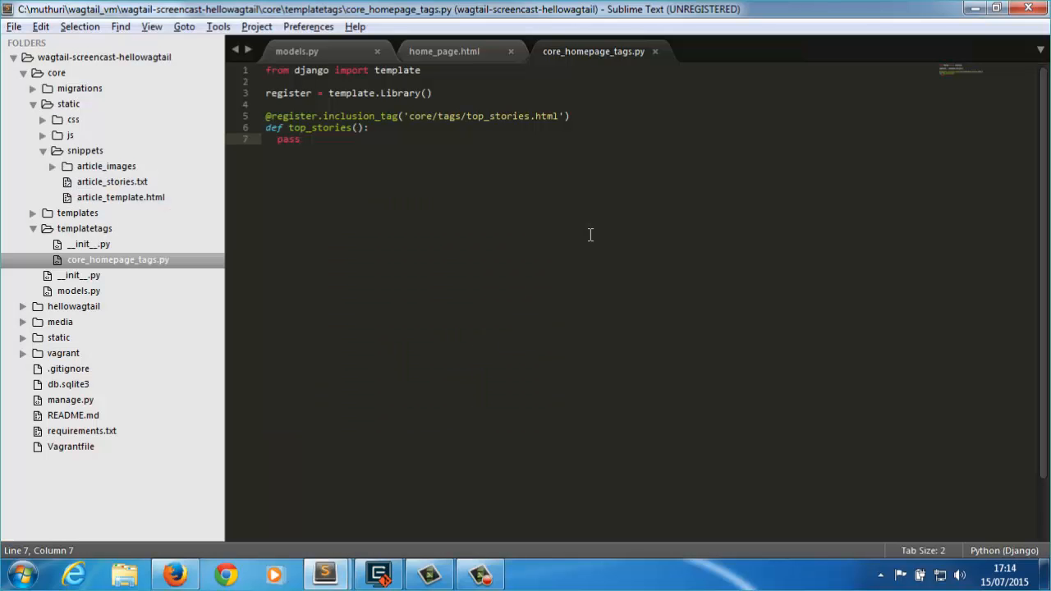
pyautogui.click(77, 212)
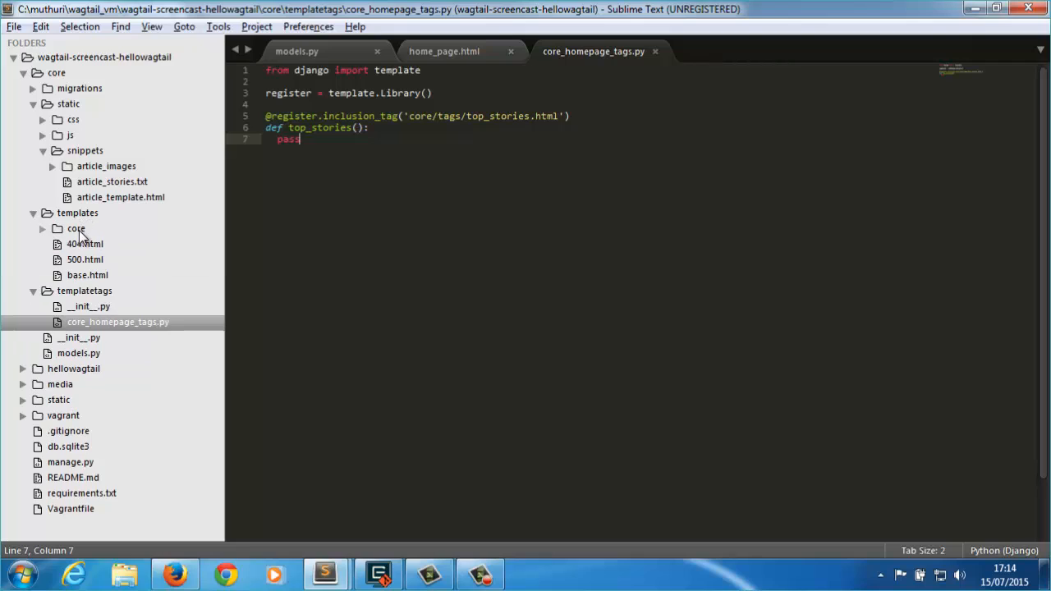
pyautogui.rightClick(75, 228)
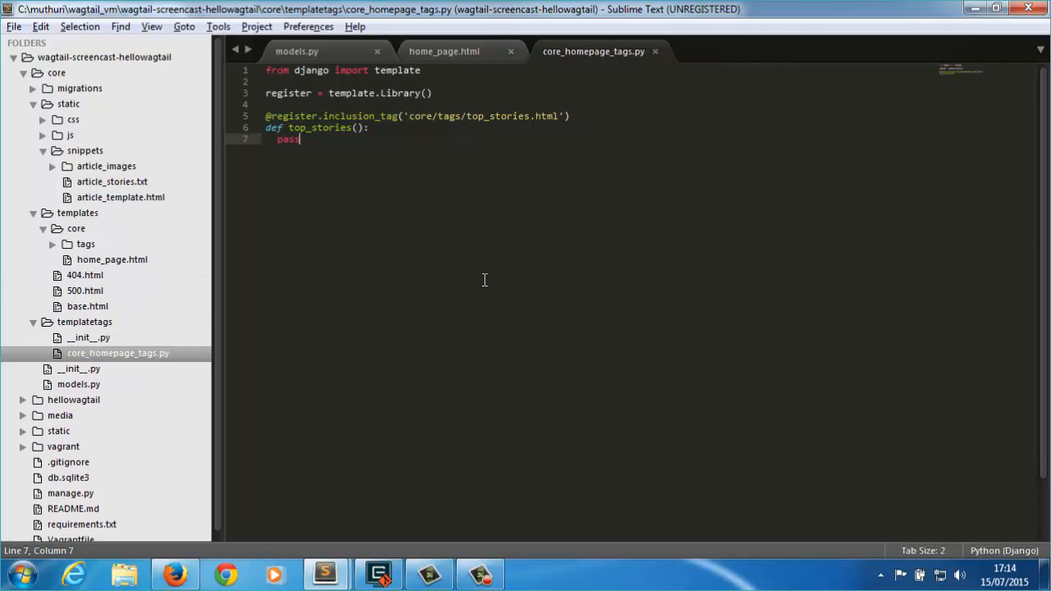
# Step: Save a new empty file as top_stories.html in templates/core/tags
pyautogui.press('ctrl+n')
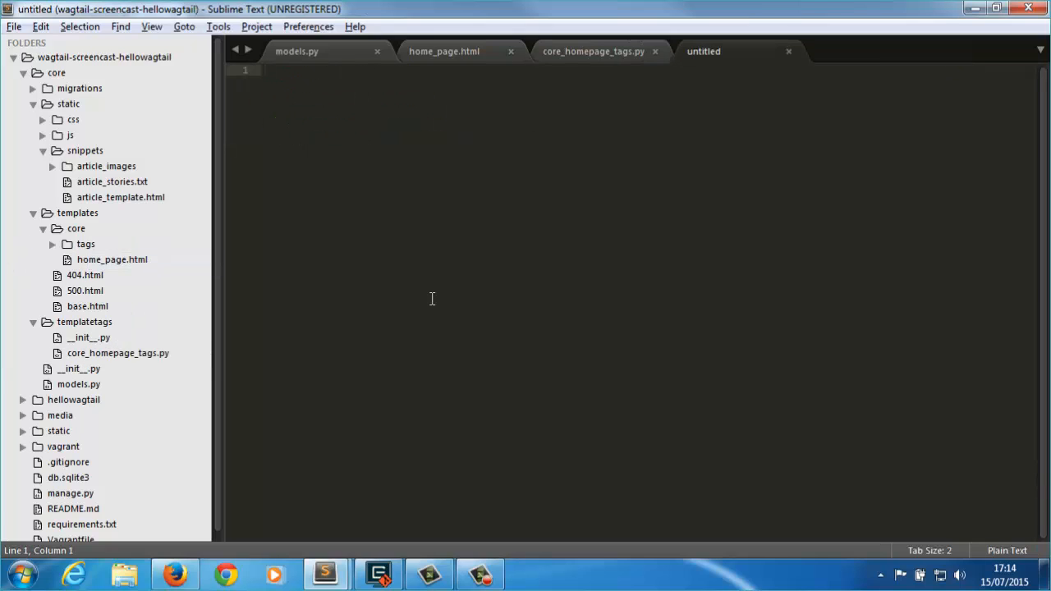
pyautogui.write('top_storie1')
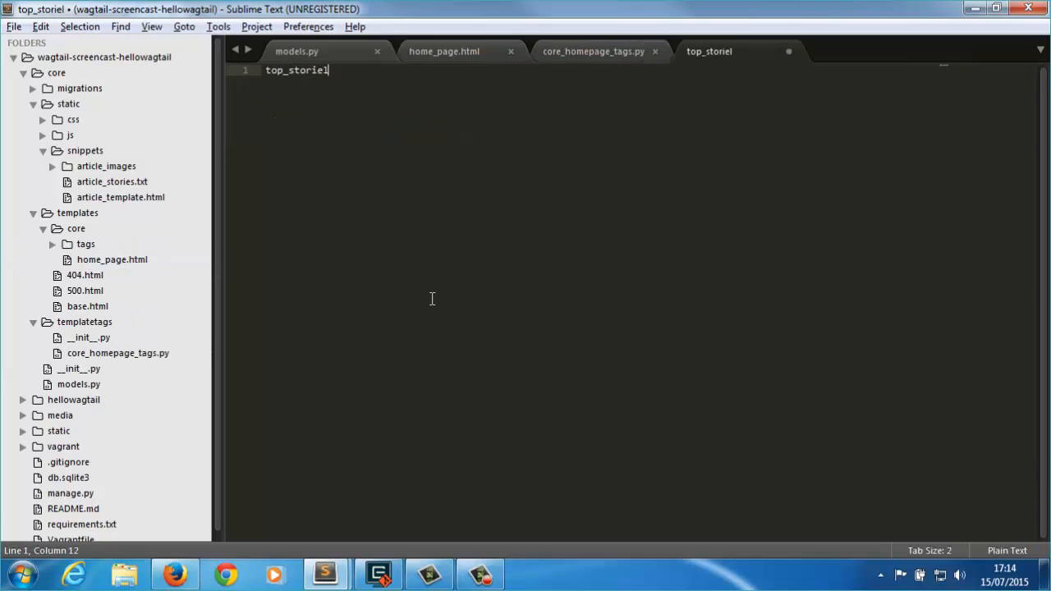
pyautogui.write('s.html')
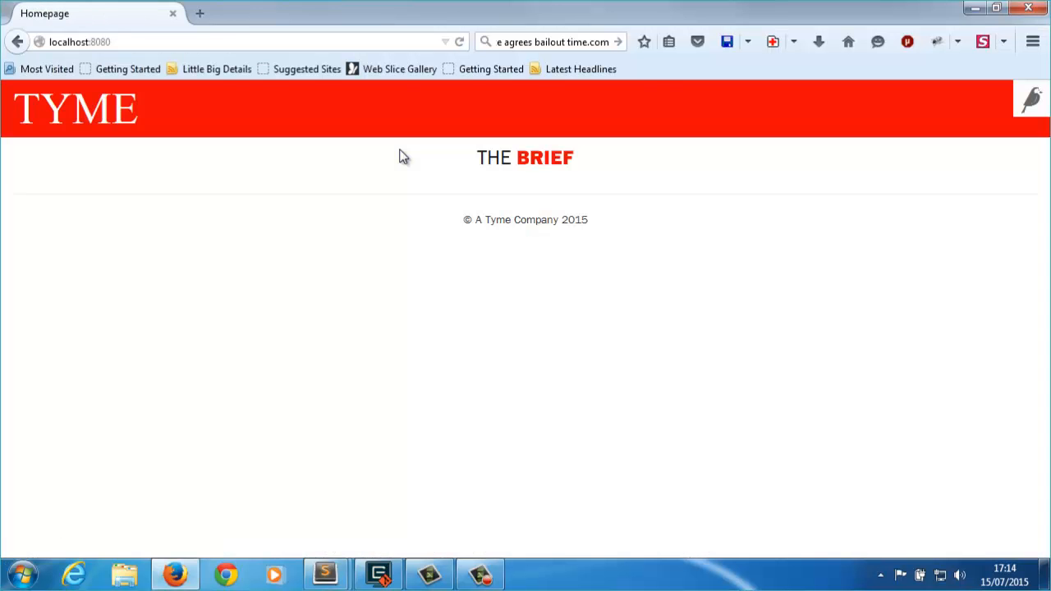
# Step: Copy the article snippet into top_stories.html, preview it, and begin a latest_stories for loop
pyautogui.click(379, 573)
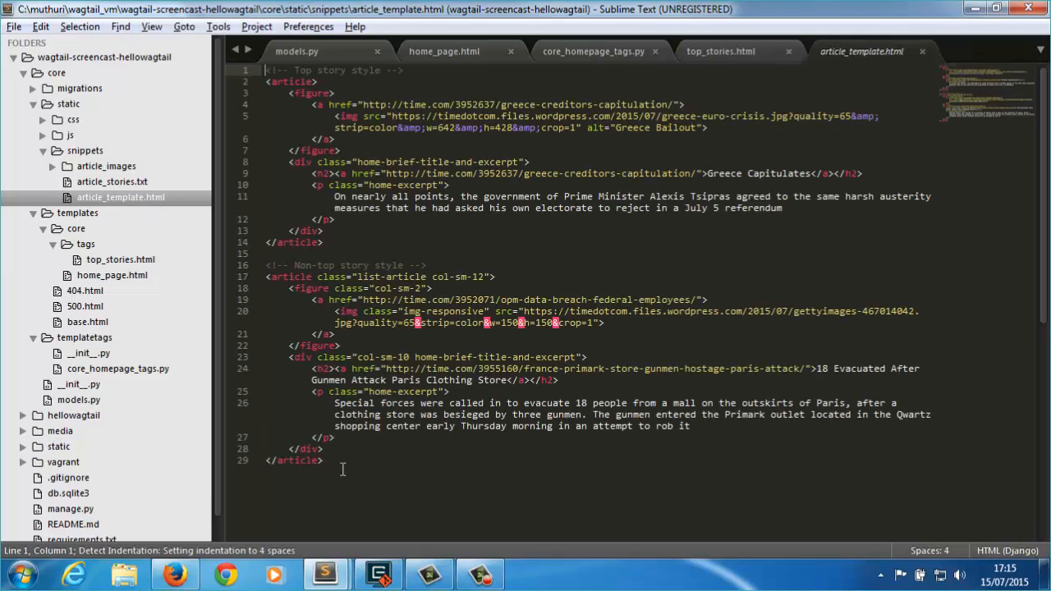
pyautogui.click(720, 50)
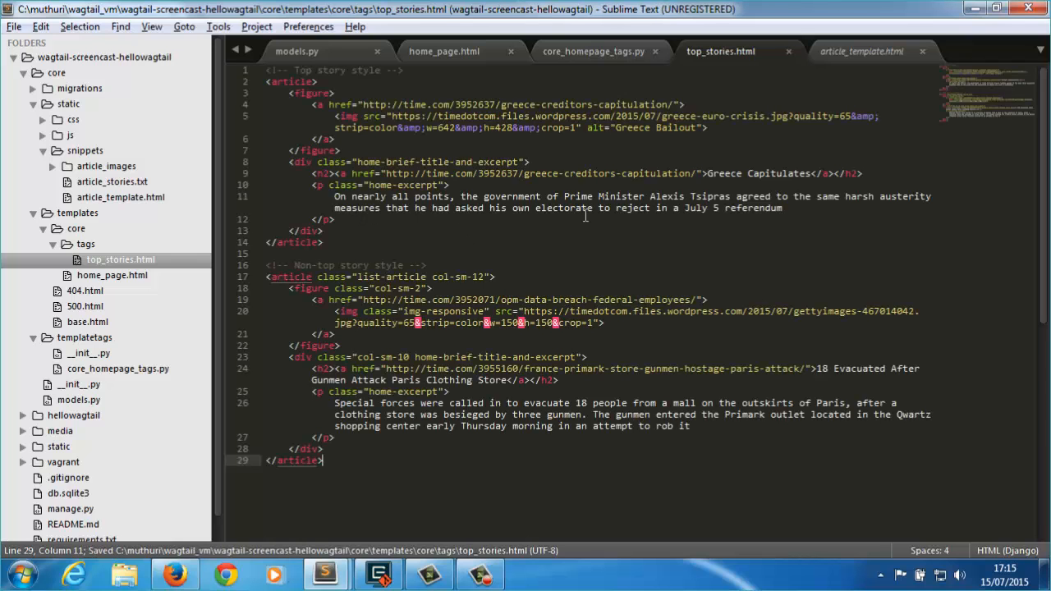
pyautogui.click(174, 574)
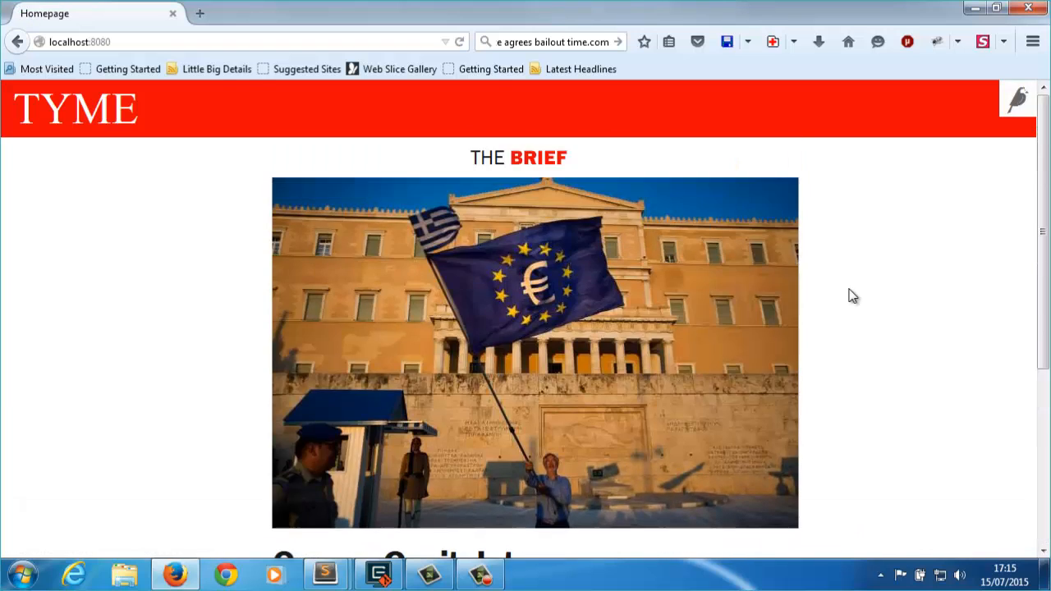
pyautogui.click(378, 574)
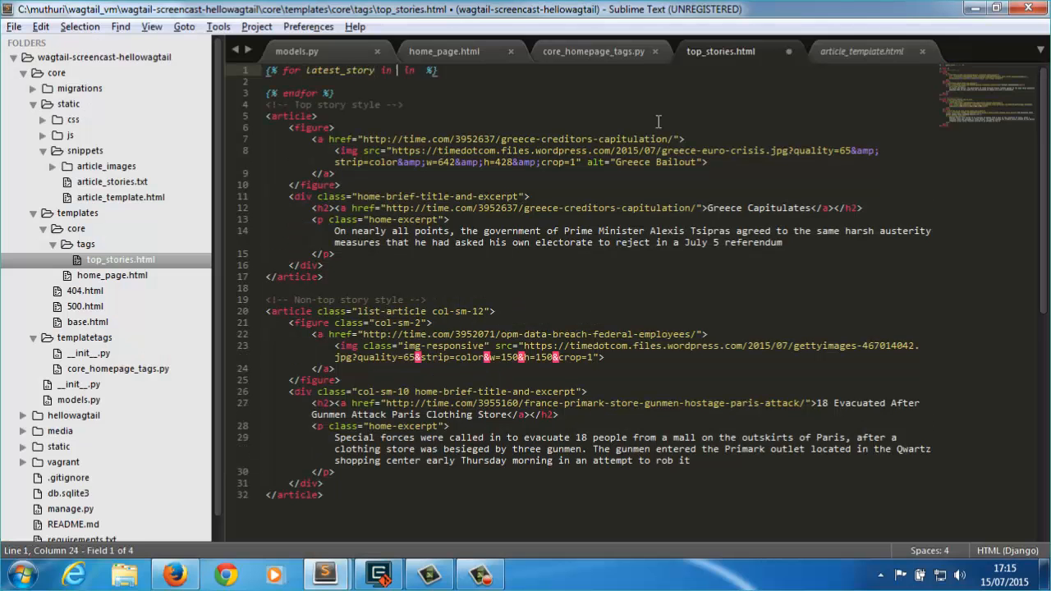
pyautogui.write('latest_stories')
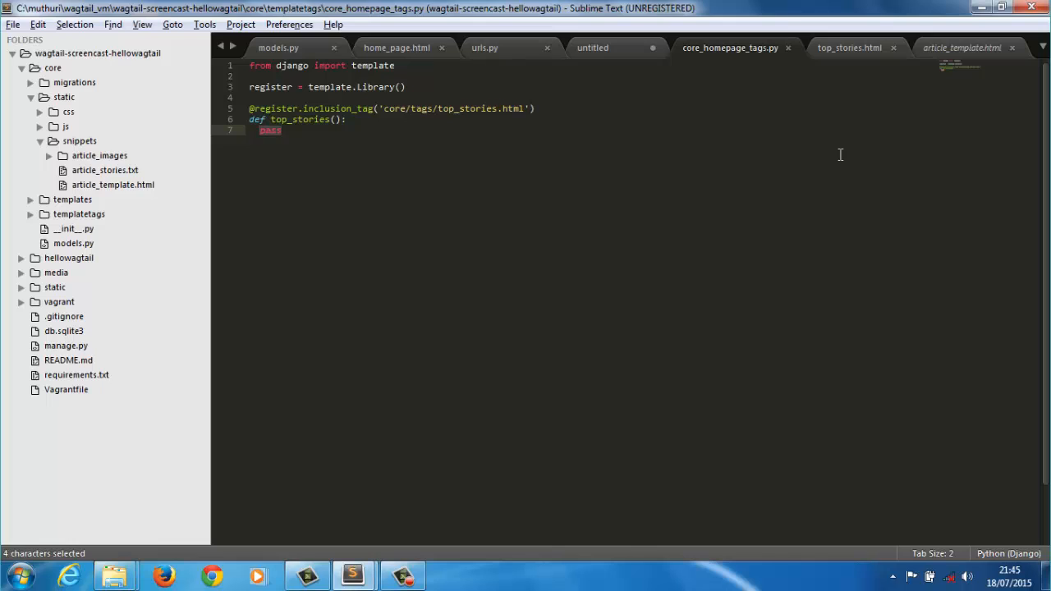
# Step: Set article_pages to ArticlePage.objects.live() ordered by latest revision, returned as latest_stories, importing ArticlePage from core.models
pyautogui.write('article_pages =')
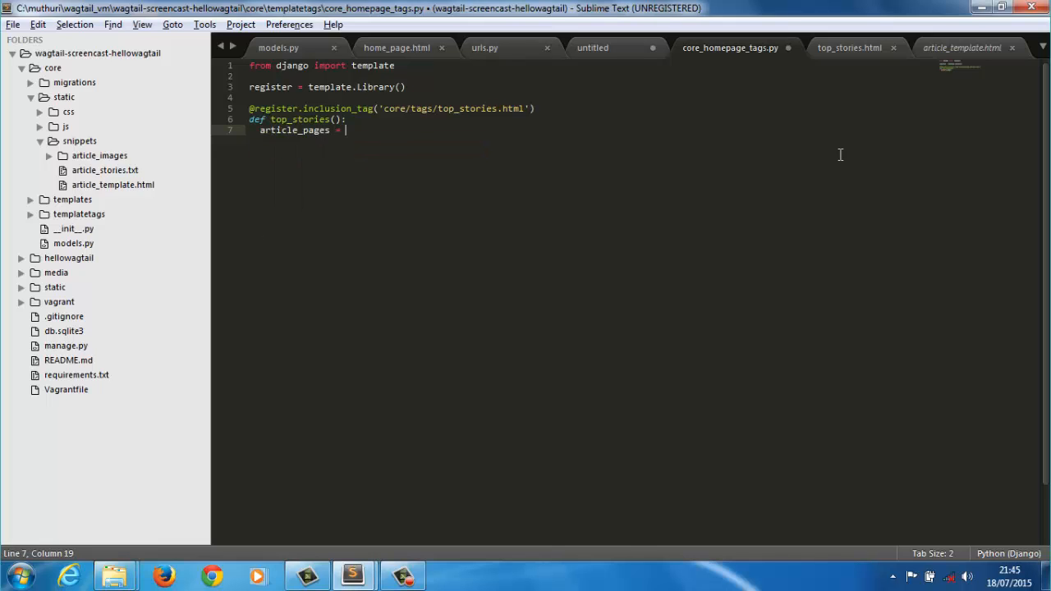
pyautogui.write('ArticlePage')
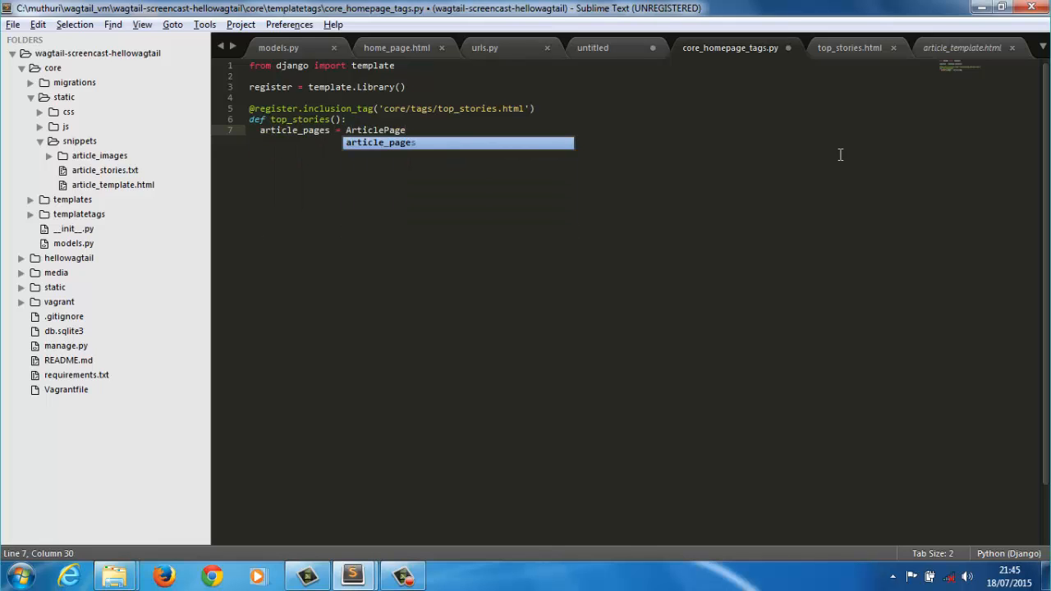
pyautogui.write(".objects.live().order_by('-latest_revision_created_at")
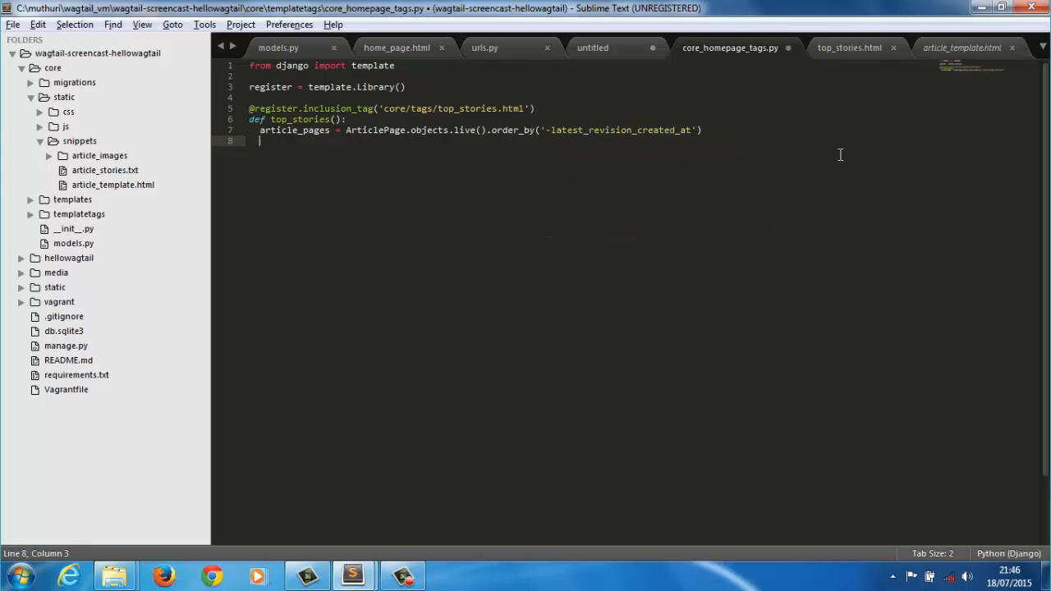
pyautogui.write('return{')
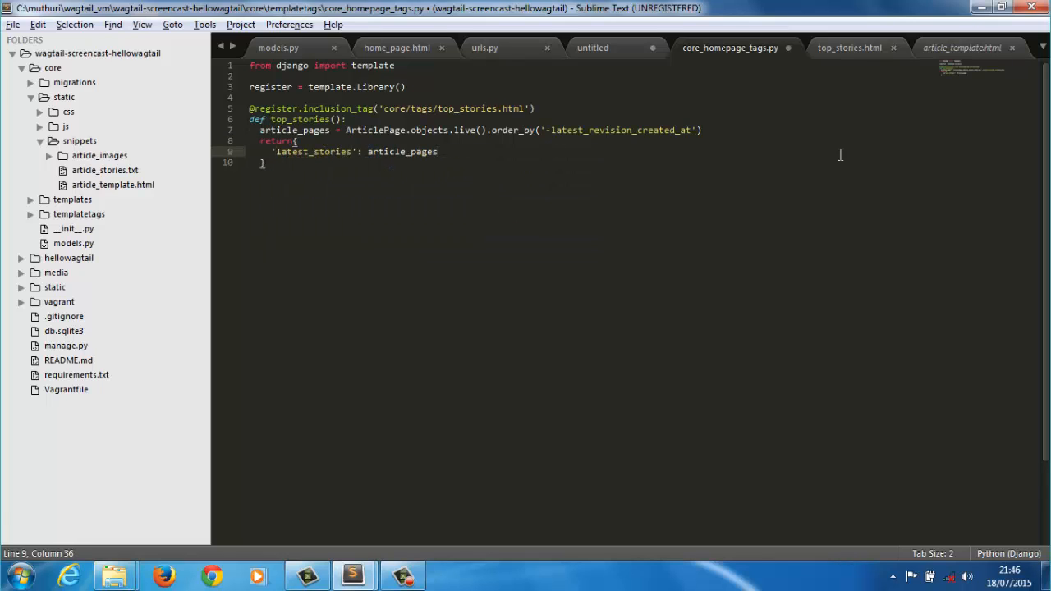
pyautogui.write('from core.models import ArticlePage')
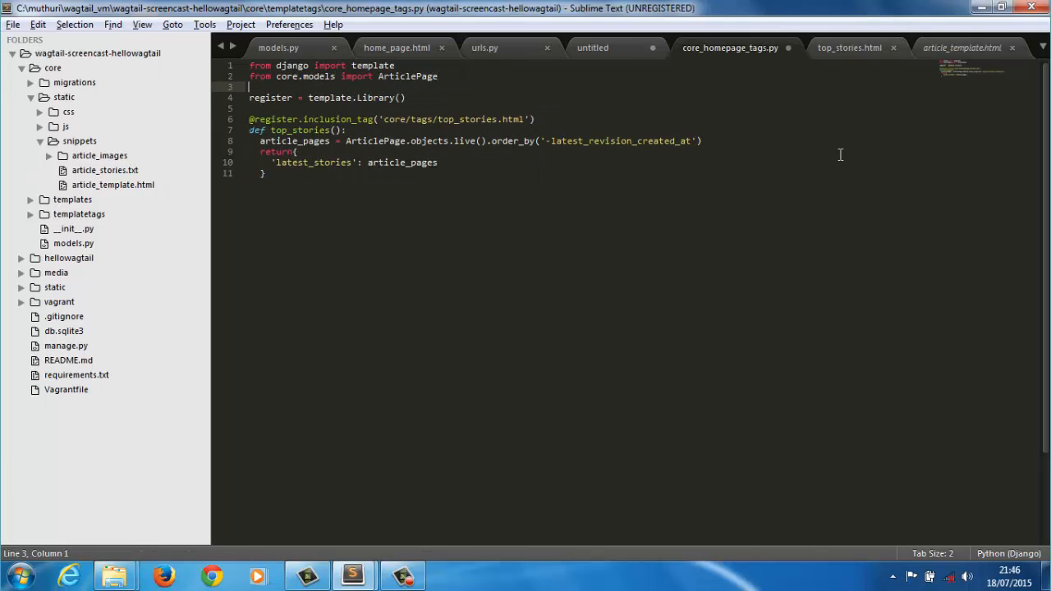
# Step: Reload the TYME homepage, retry after the connection reset, and scroll to The Brief stories
pyautogui.click(174, 574)
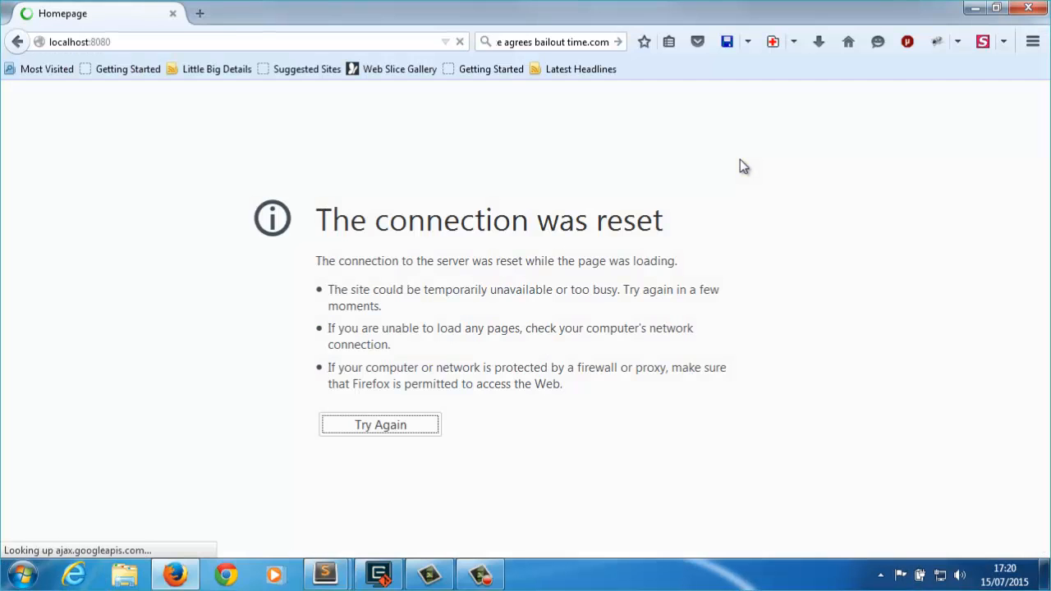
pyautogui.click(379, 424)
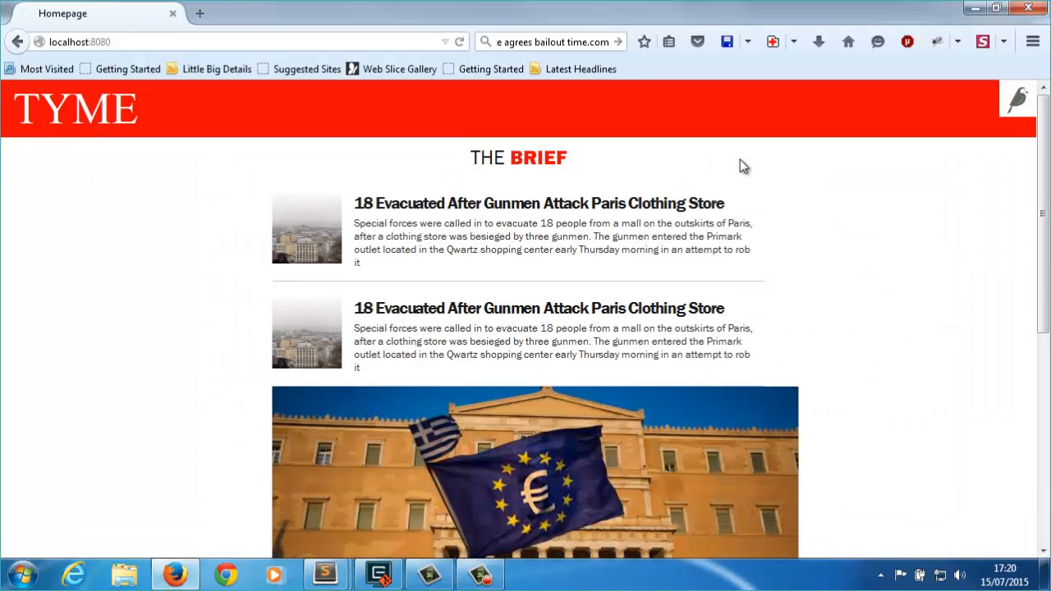
pyautogui.scroll(-3)
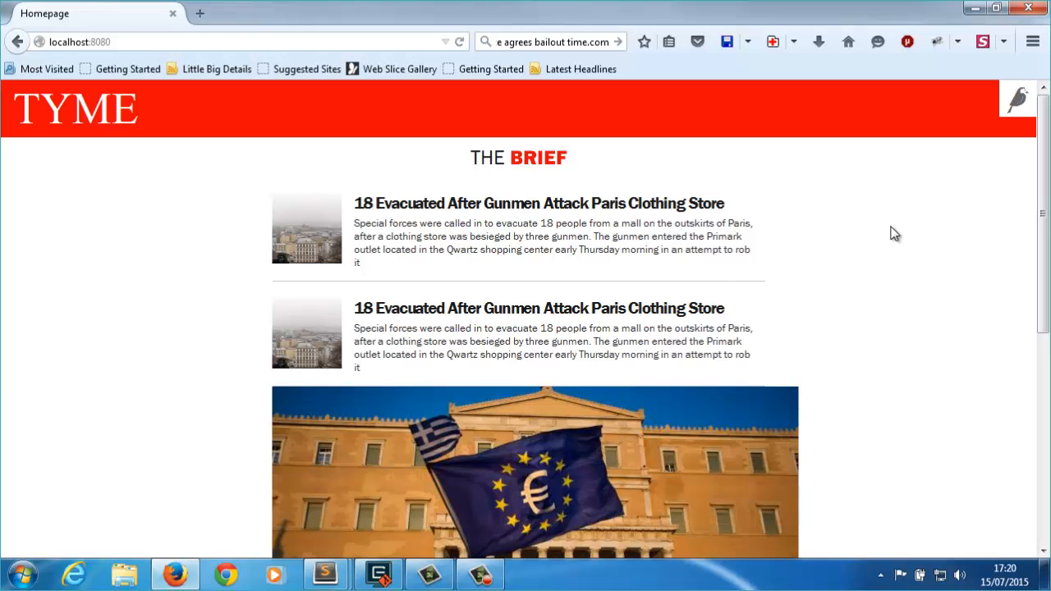
pyautogui.click(378, 574)
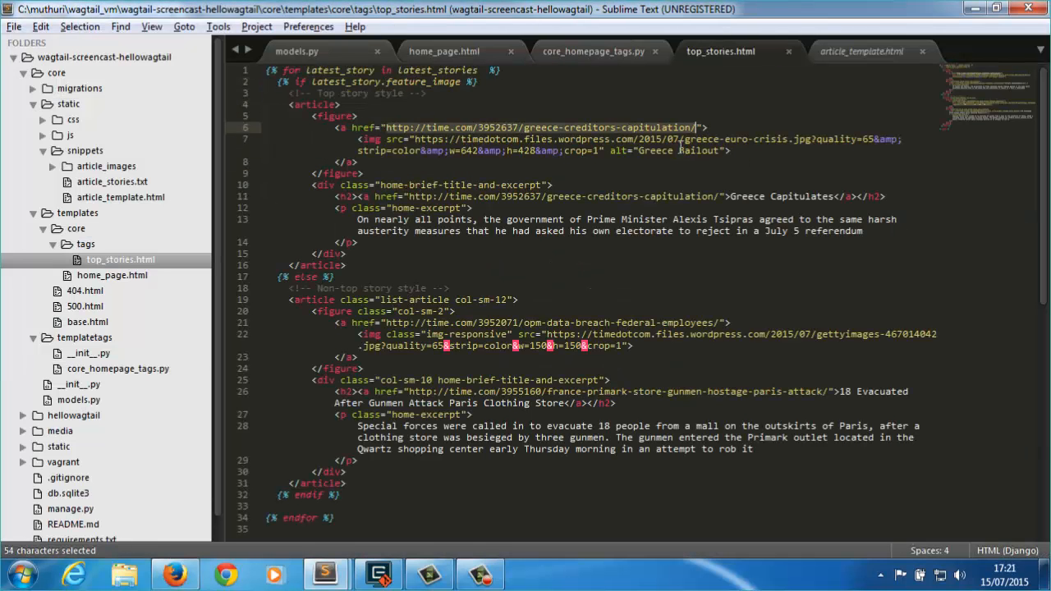
# Step: Use {{ latest_story }} fields and {% image latest_story.feature_image %} in top_stories.html instead of hardcoded content
pyautogui.write('{{ latest_story }}')
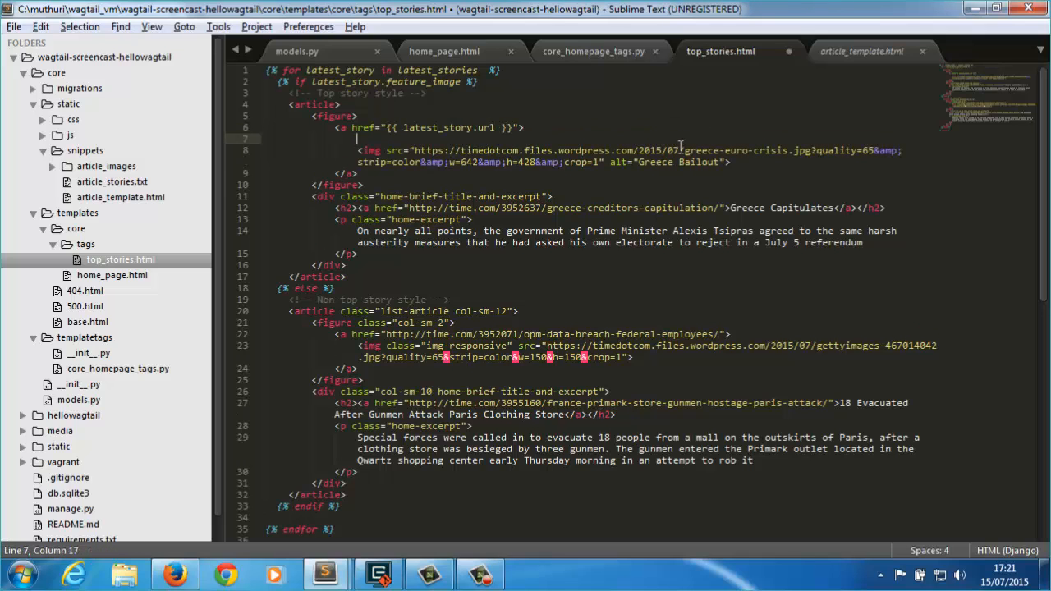
pyautogui.write('{% image latest_ %}')
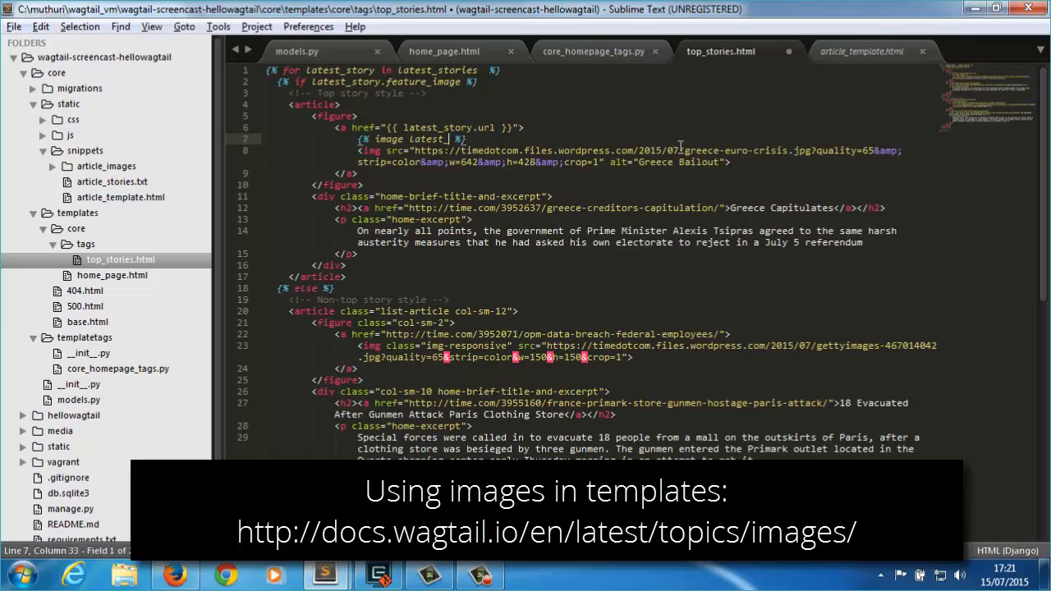
pyautogui.write('story.feature_image')
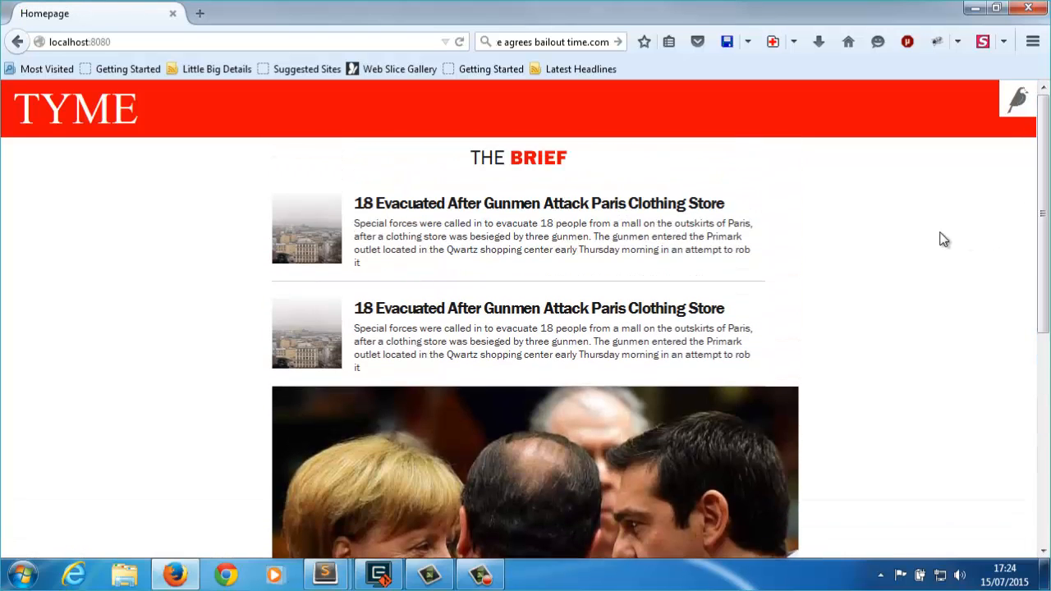
# Step: Reload localhost:8080 and scroll down to the 'Greece agrees Bailout' top story with photo and excerpt
pyautogui.click(379, 573)
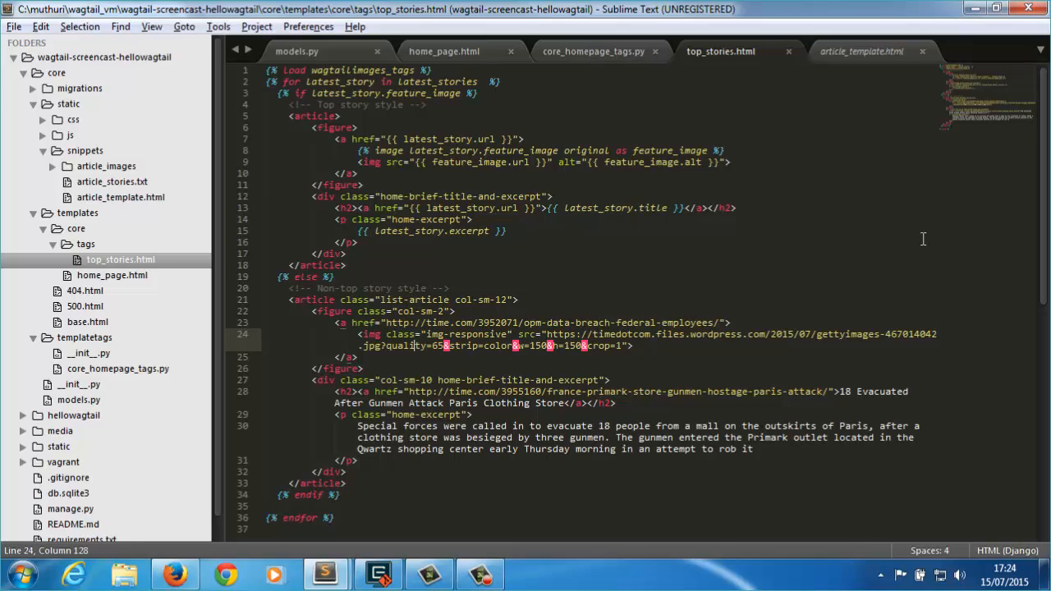
pyautogui.click(174, 574)
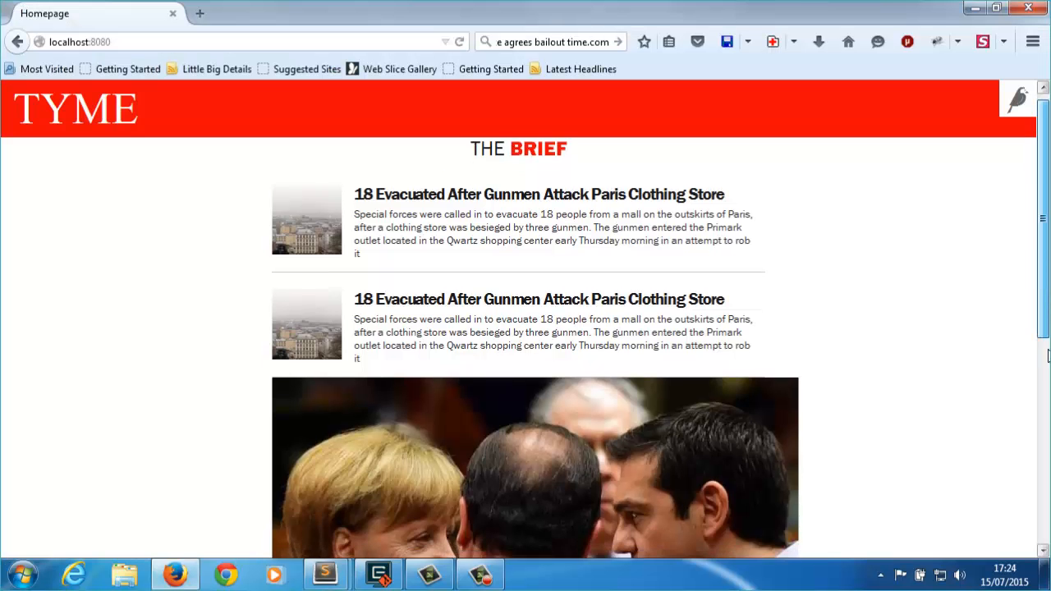
pyautogui.scroll(-3)
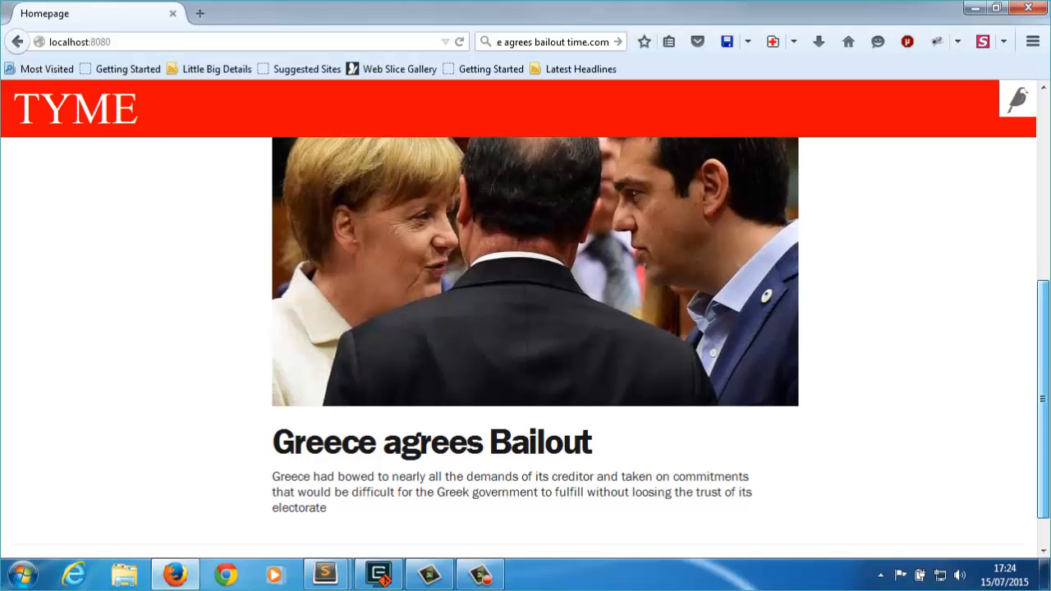
pyautogui.scroll(-3)
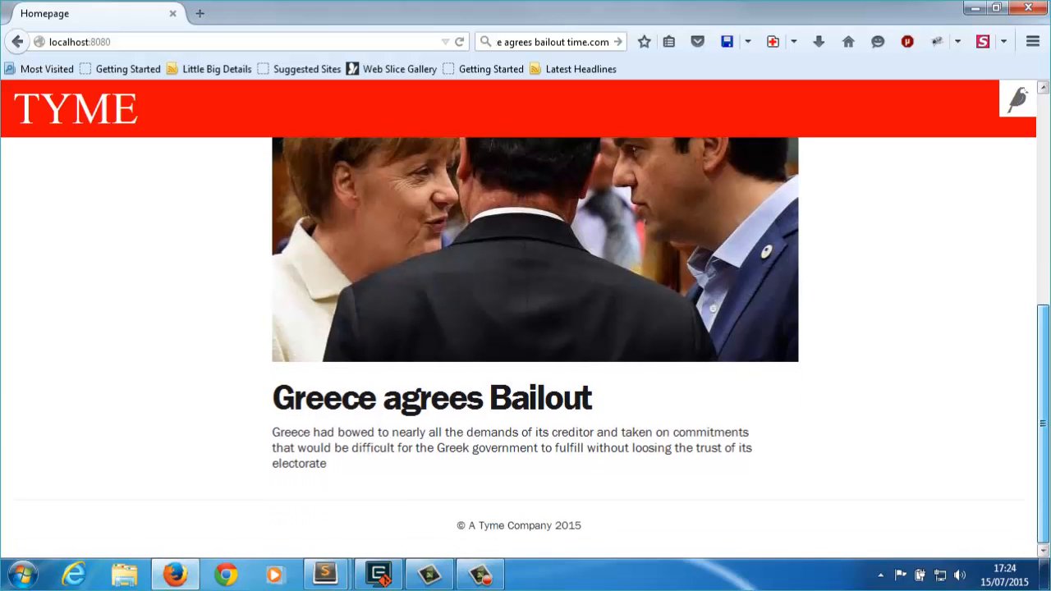